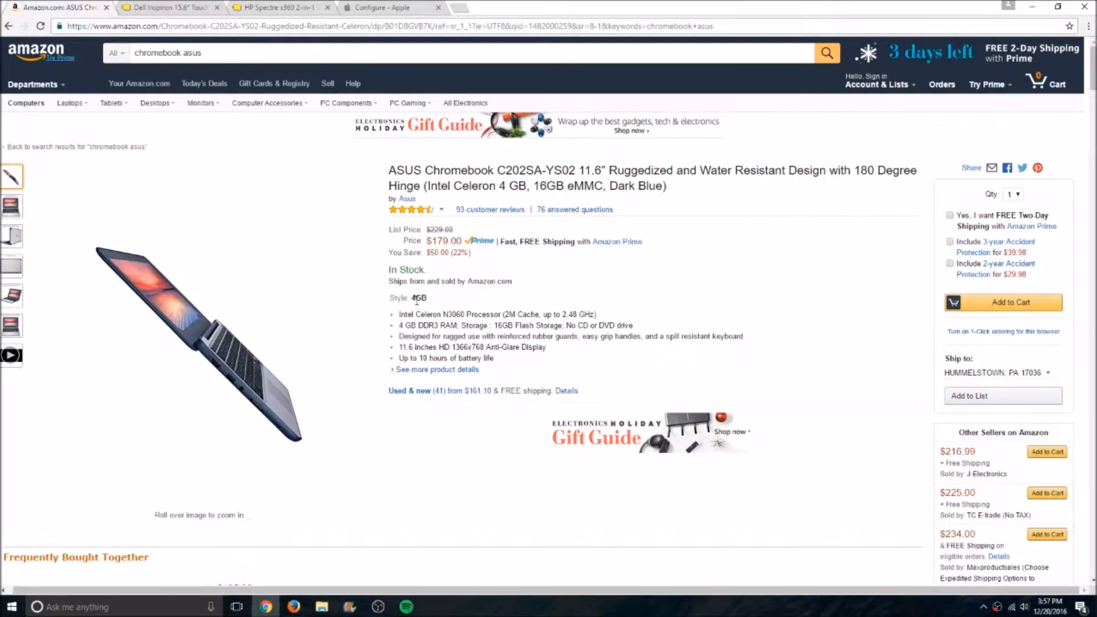
mouse_move(410, 310)
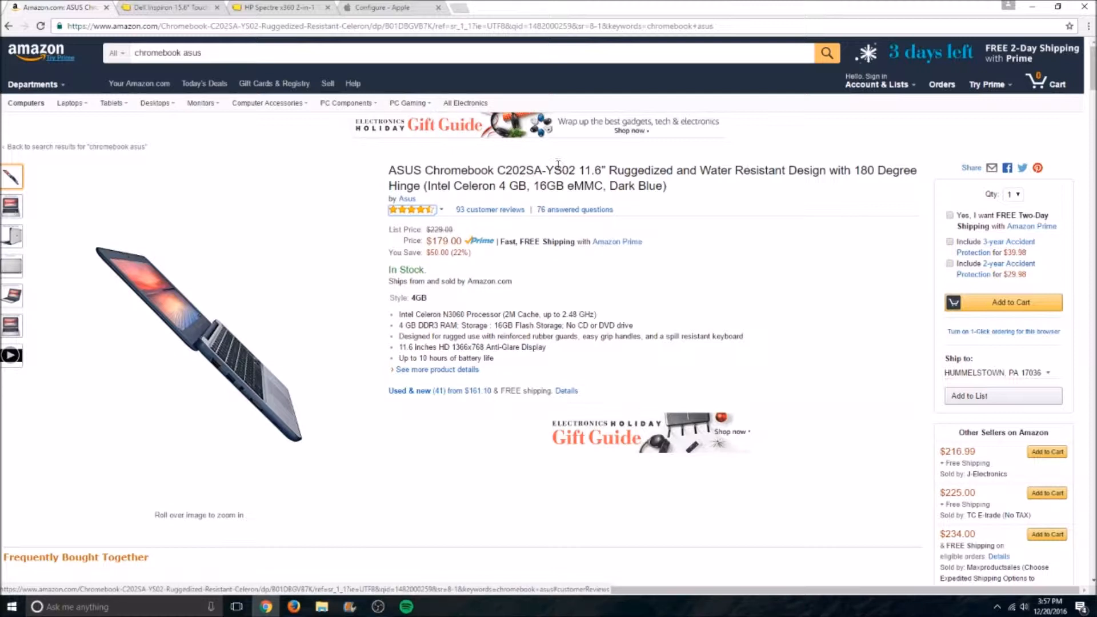
mouse_move(662, 167)
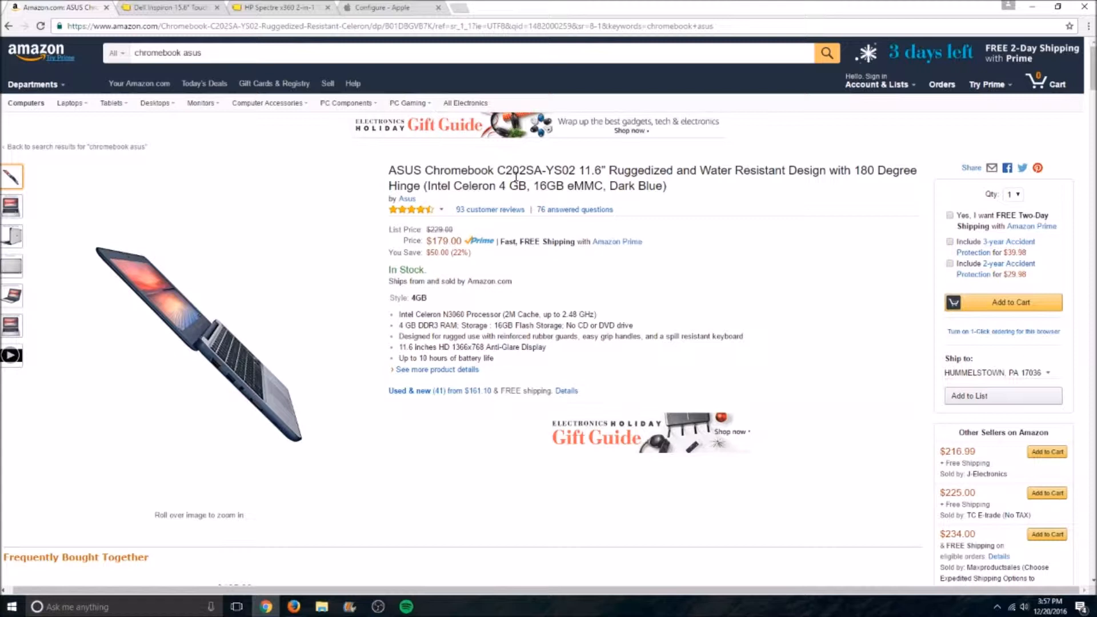
mouse_move(515, 239)
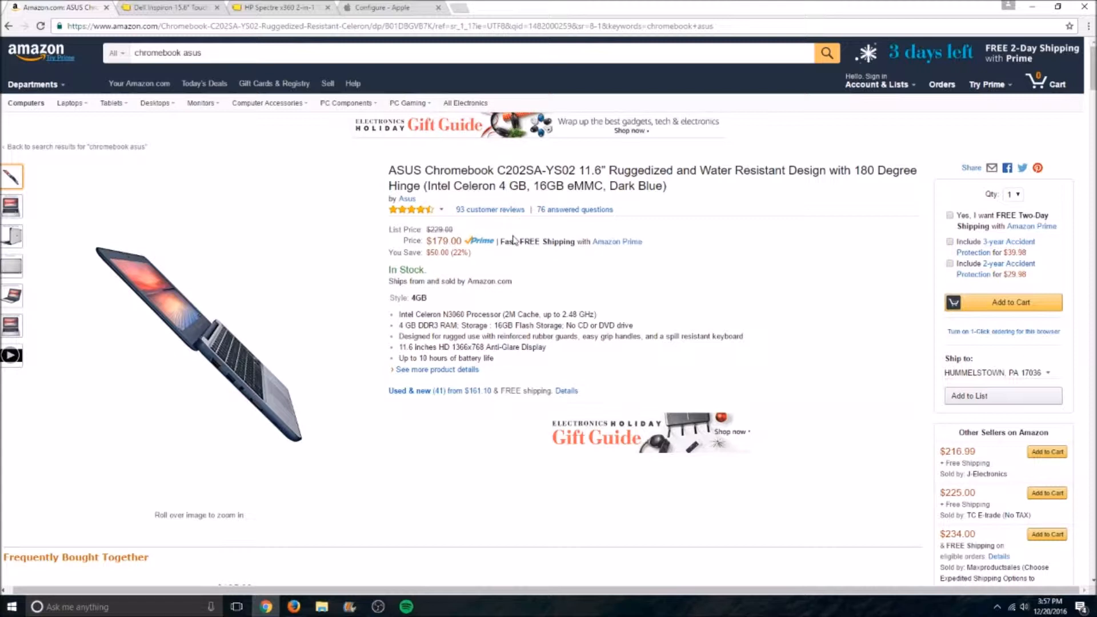
mouse_move(508, 230)
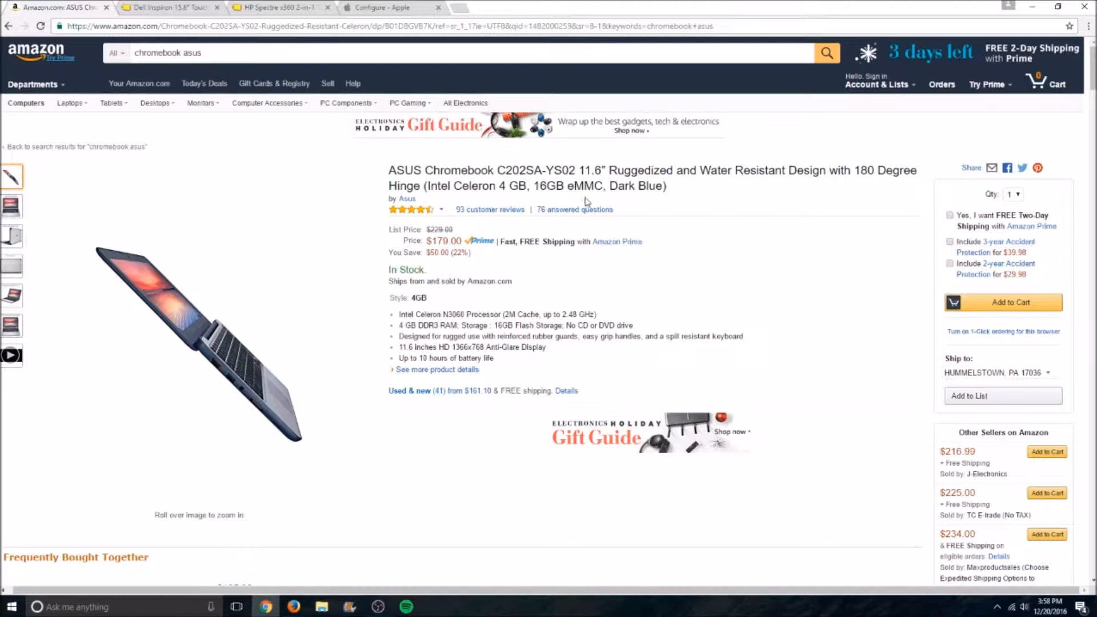
- Finish scrolling the current page, then bring up the Dell Inspiron listing at $399.99
scroll(down, 3)
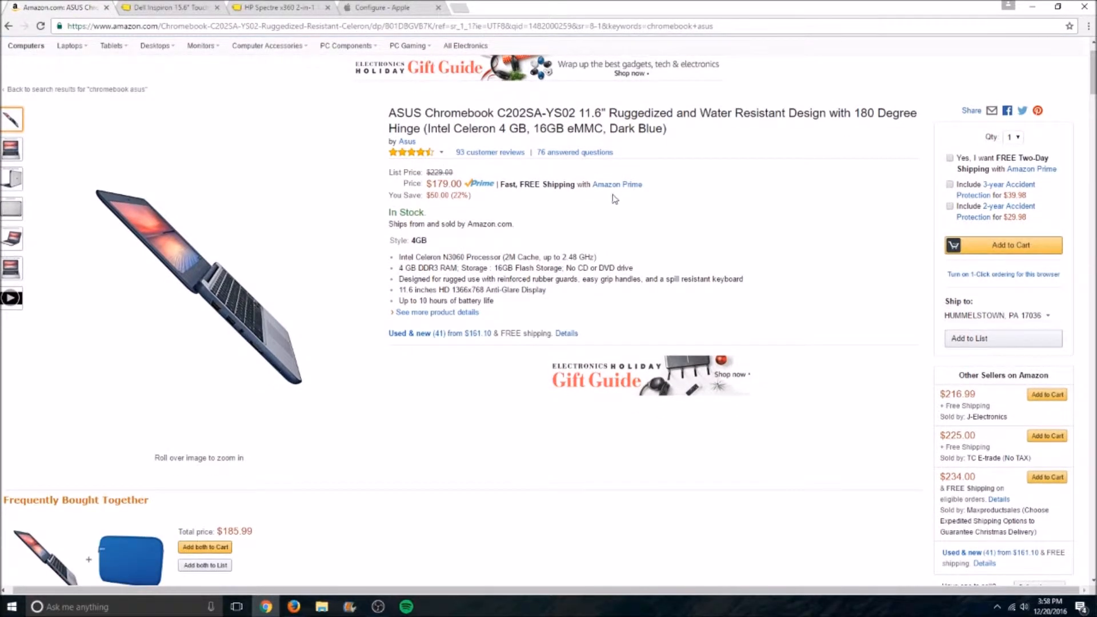
scroll(down, 3)
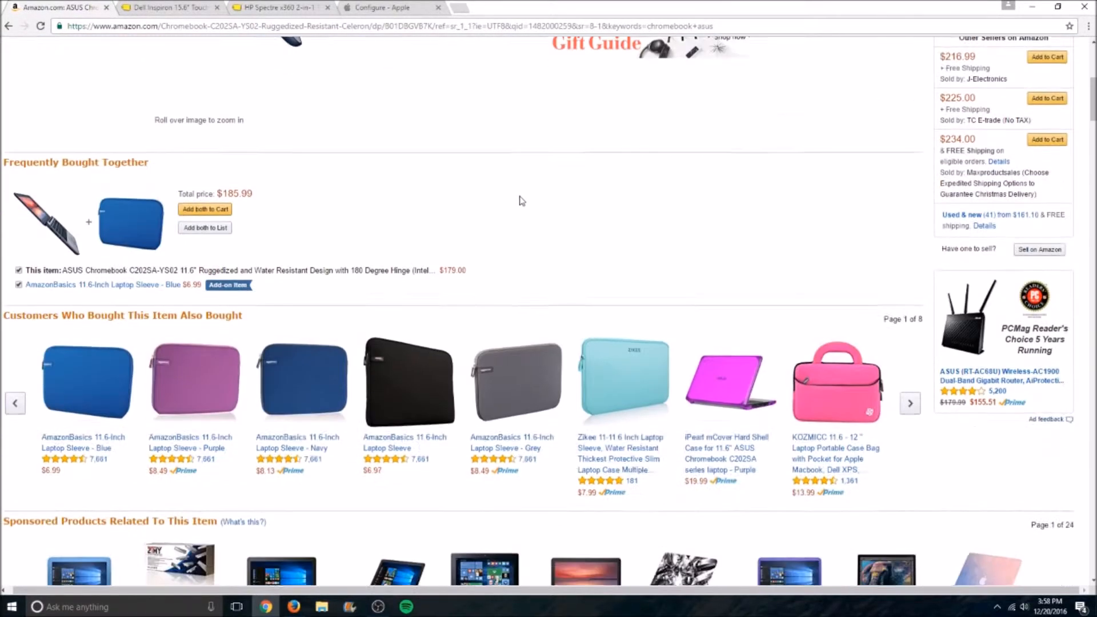
scroll(down, 3)
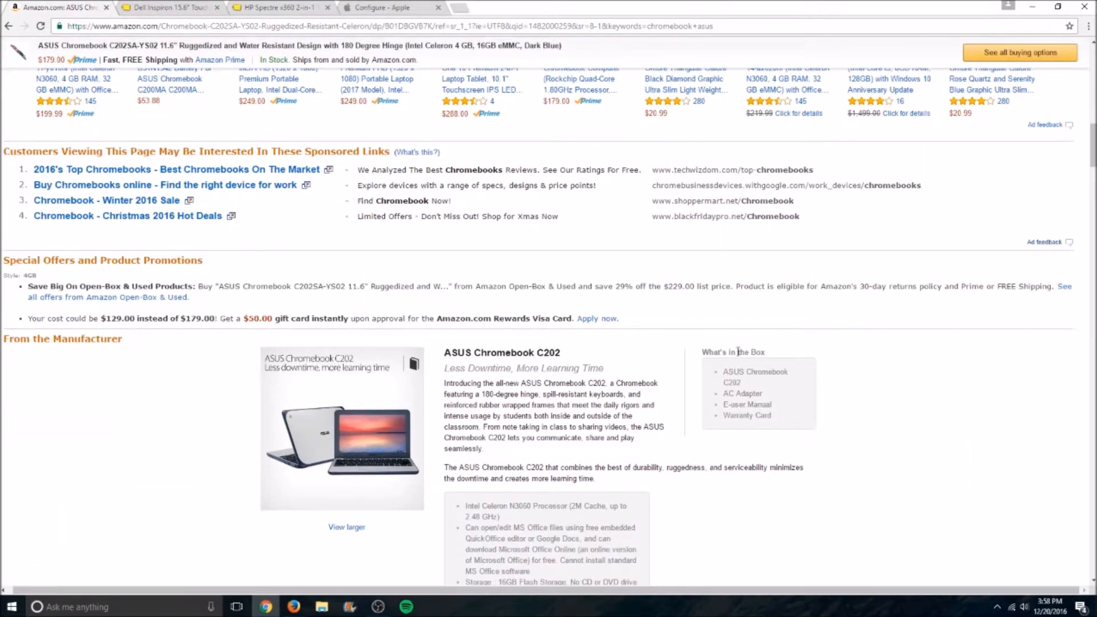
scroll(down, 3)
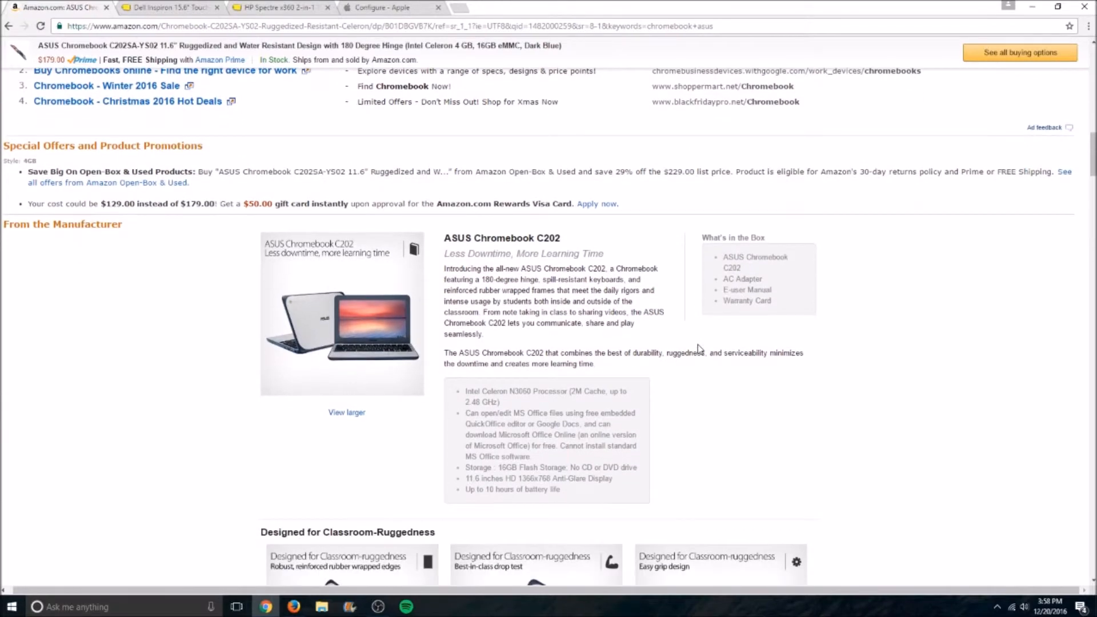
scroll(down, 3)
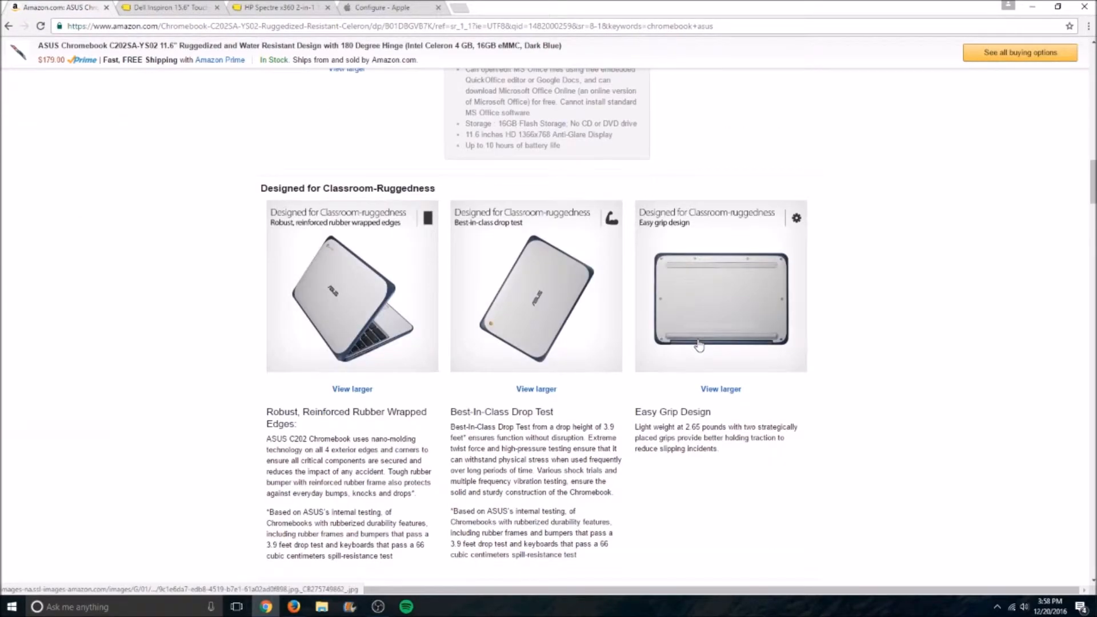
mouse_move(693, 337)
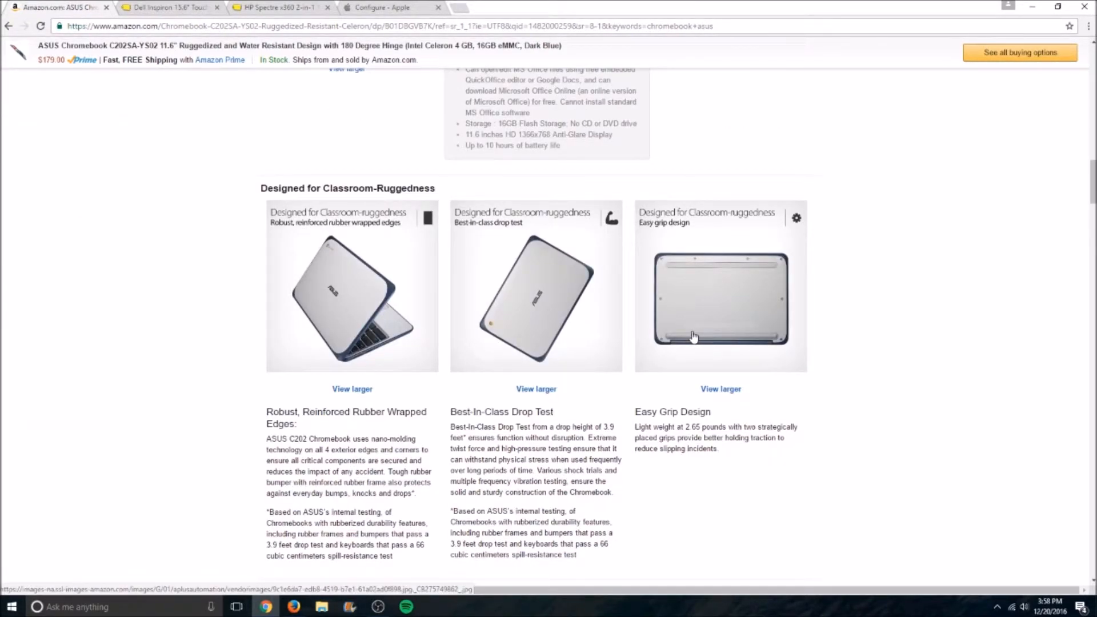
scroll(down, 3)
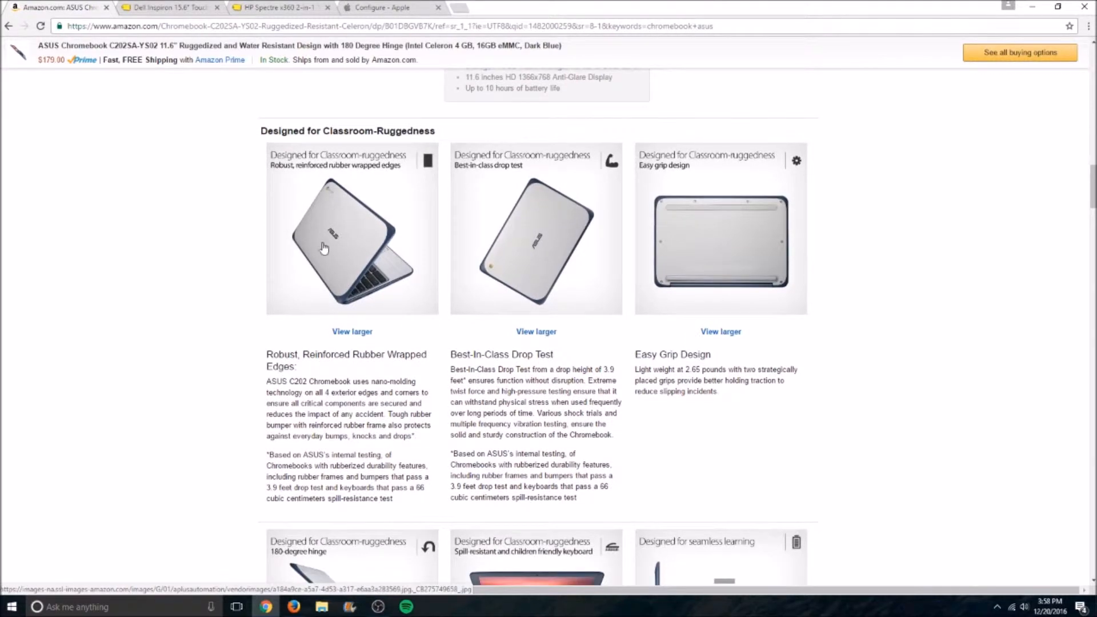
mouse_move(584, 338)
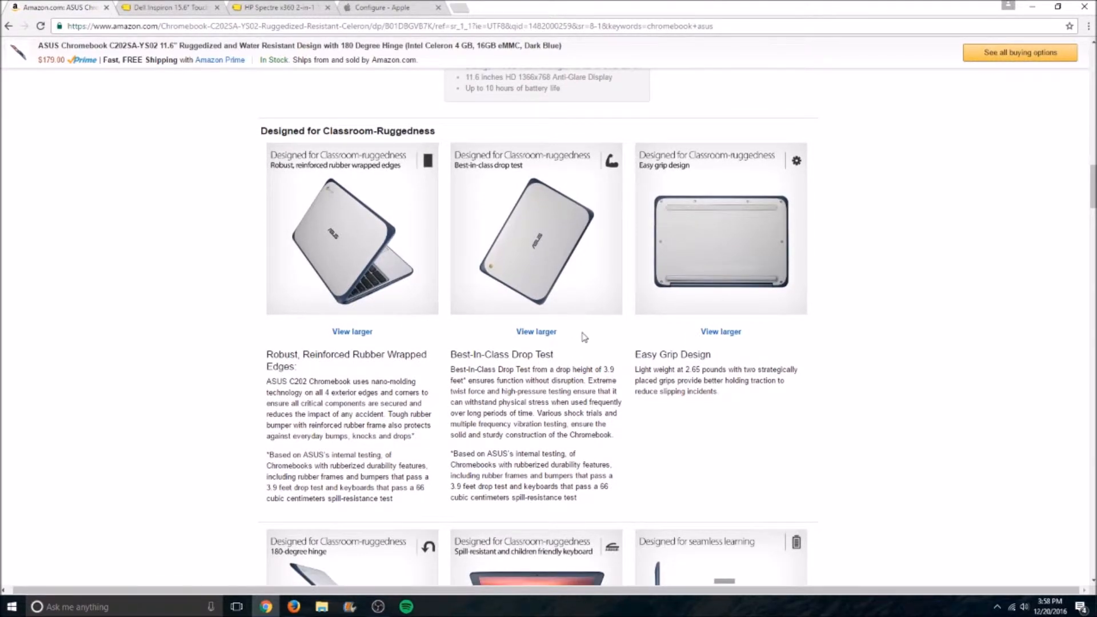
mouse_move(574, 253)
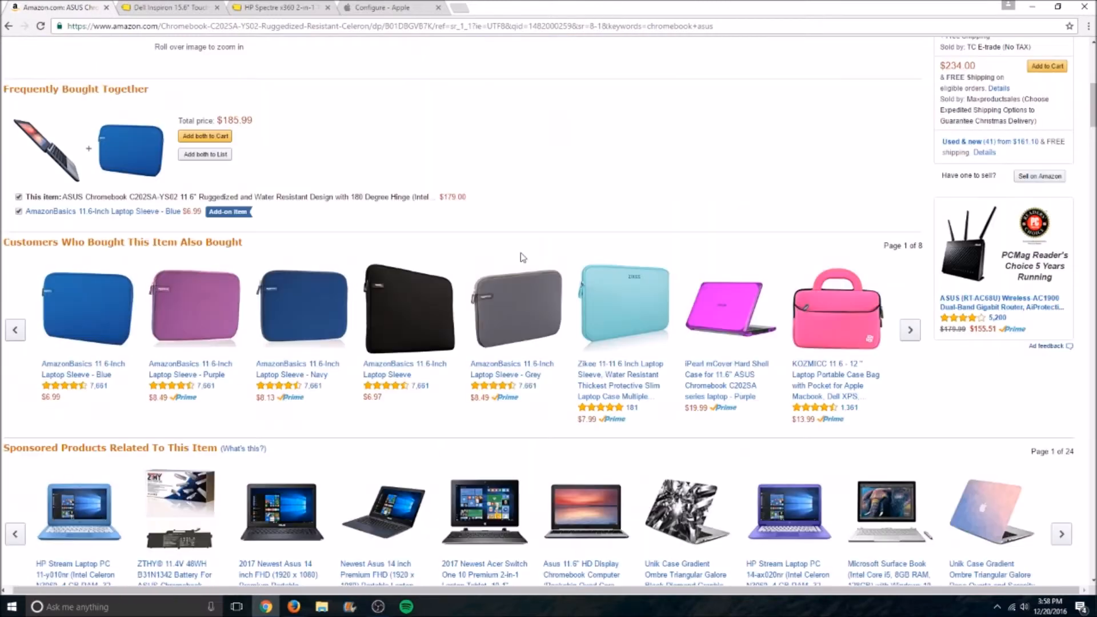
scroll(down, 3)
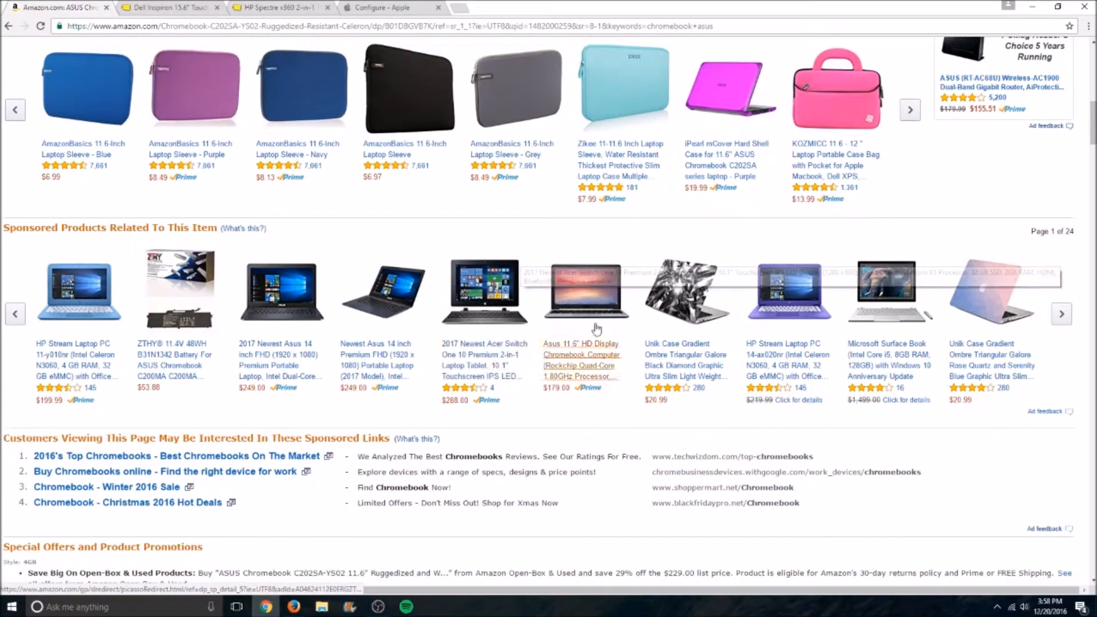
scroll(down, 3)
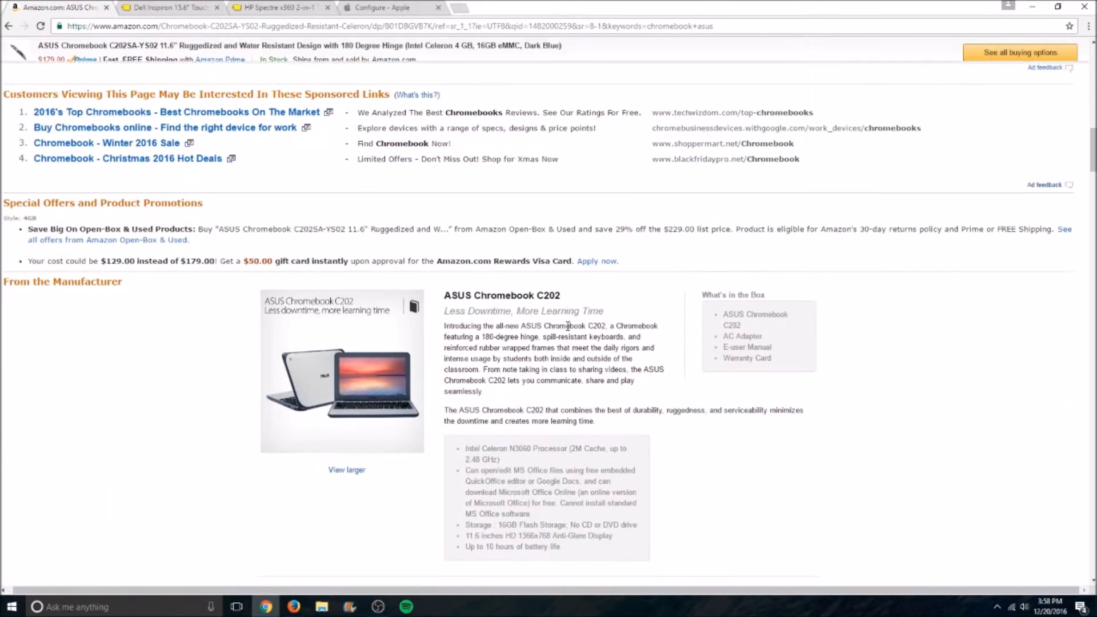
scroll(down, 3)
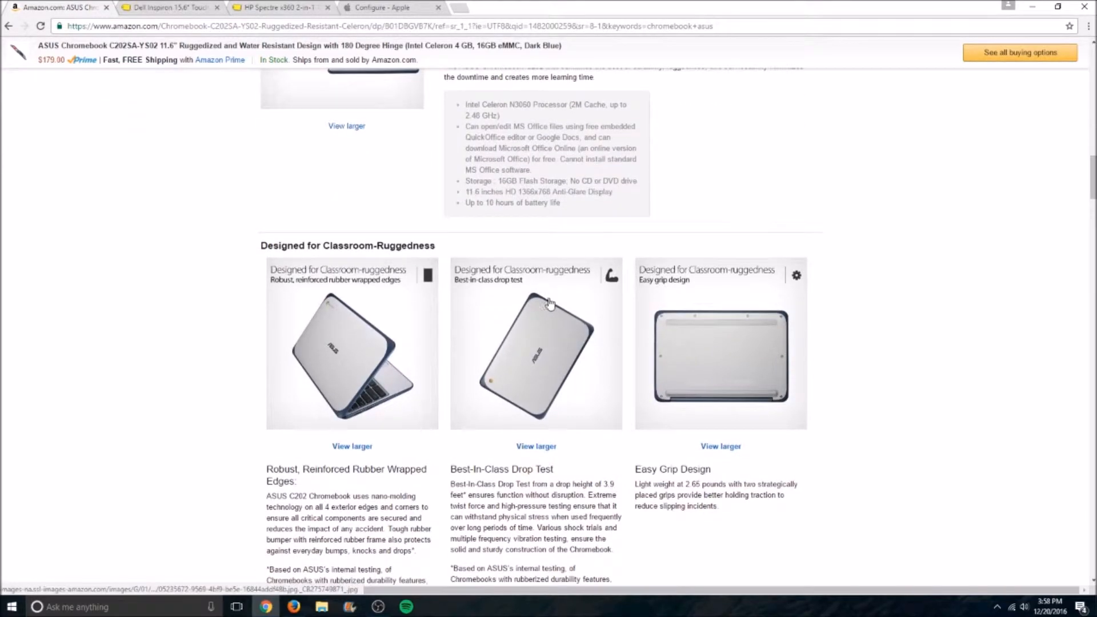
mouse_move(543, 299)
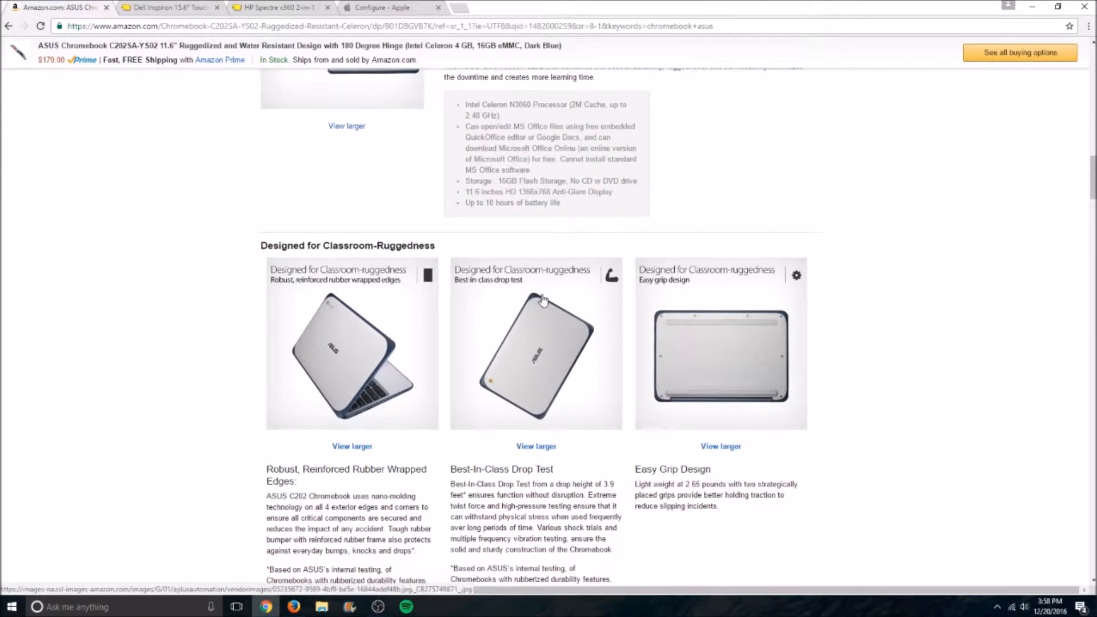
mouse_move(511, 301)
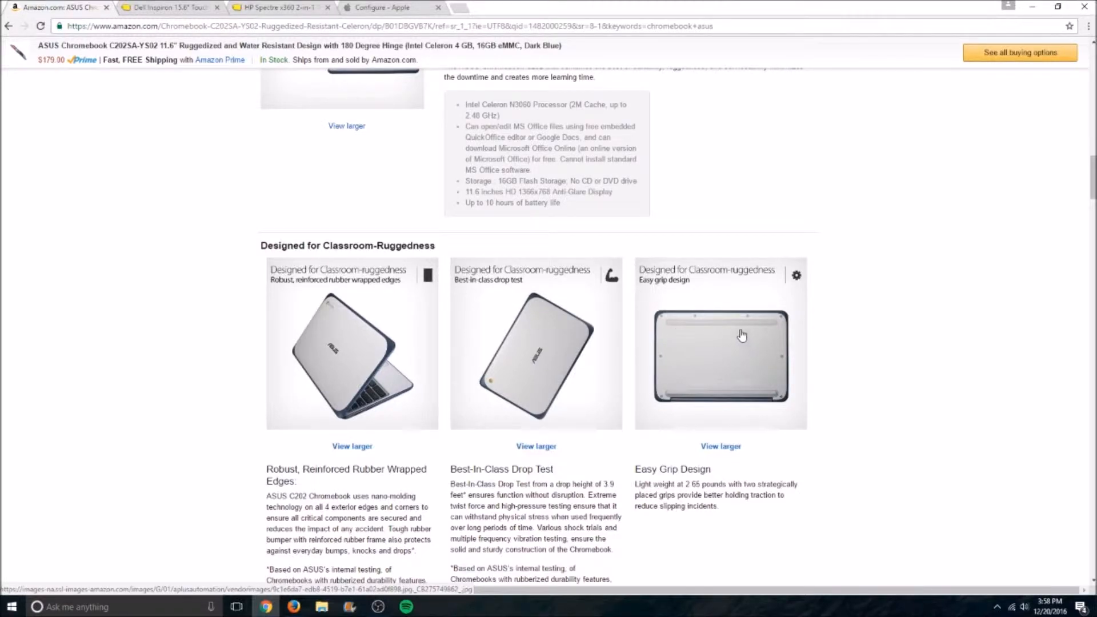
mouse_move(991, 238)
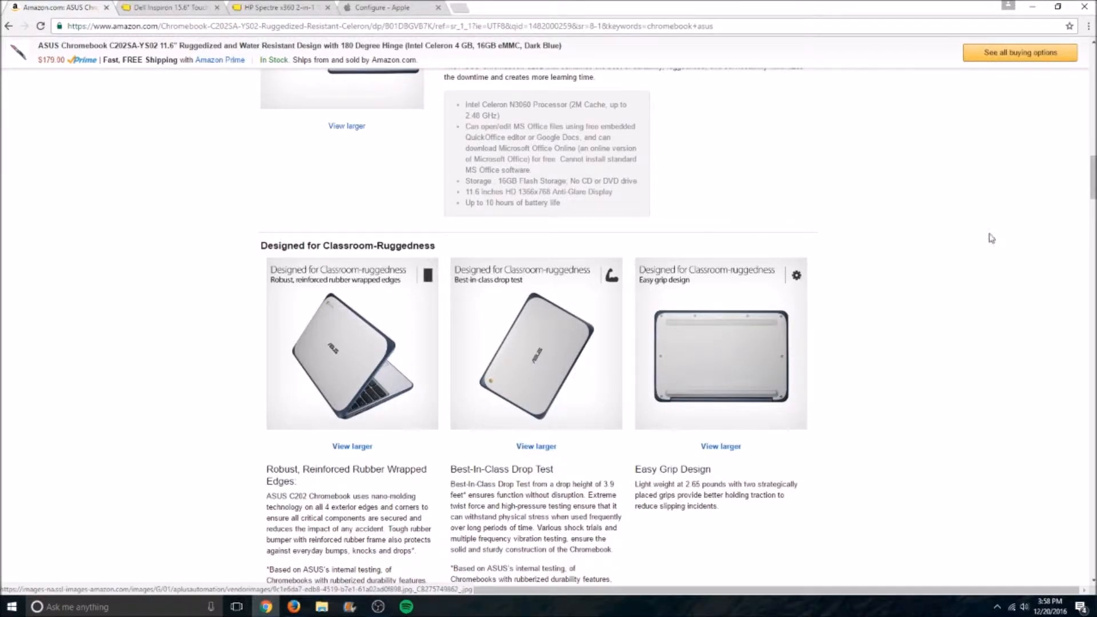
scroll(down, 3)
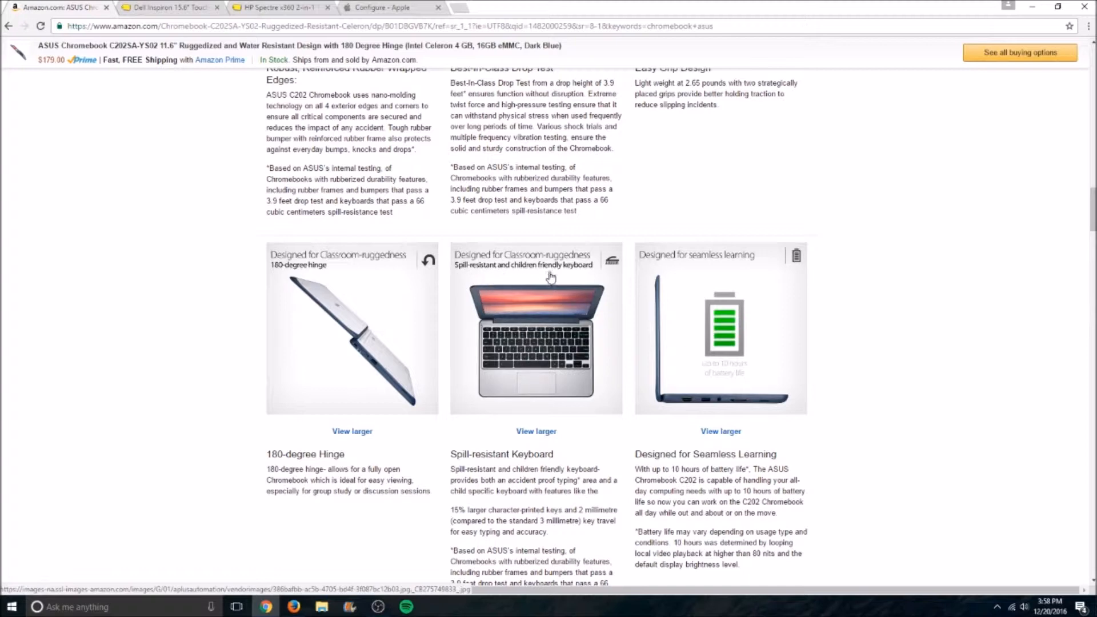
scroll(down, 3)
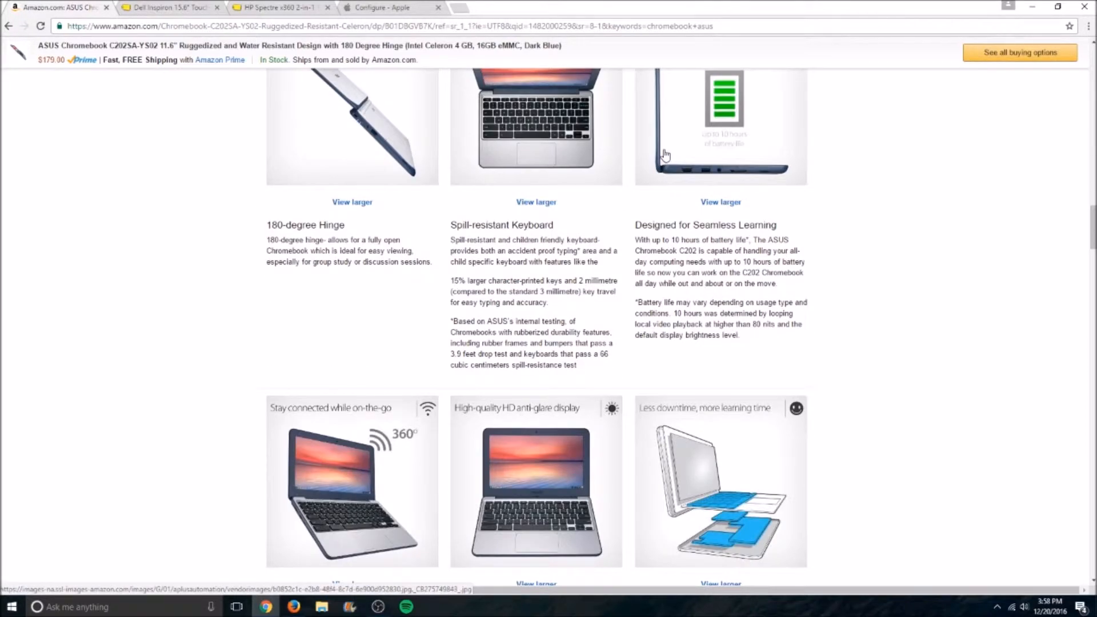
scroll(down, 3)
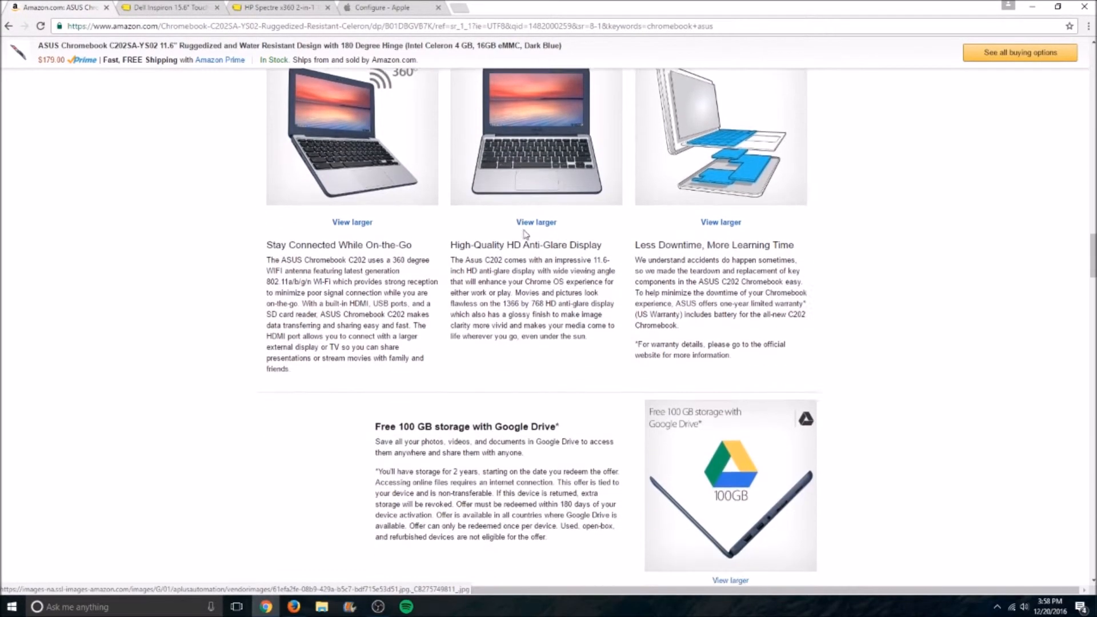
scroll(down, 3)
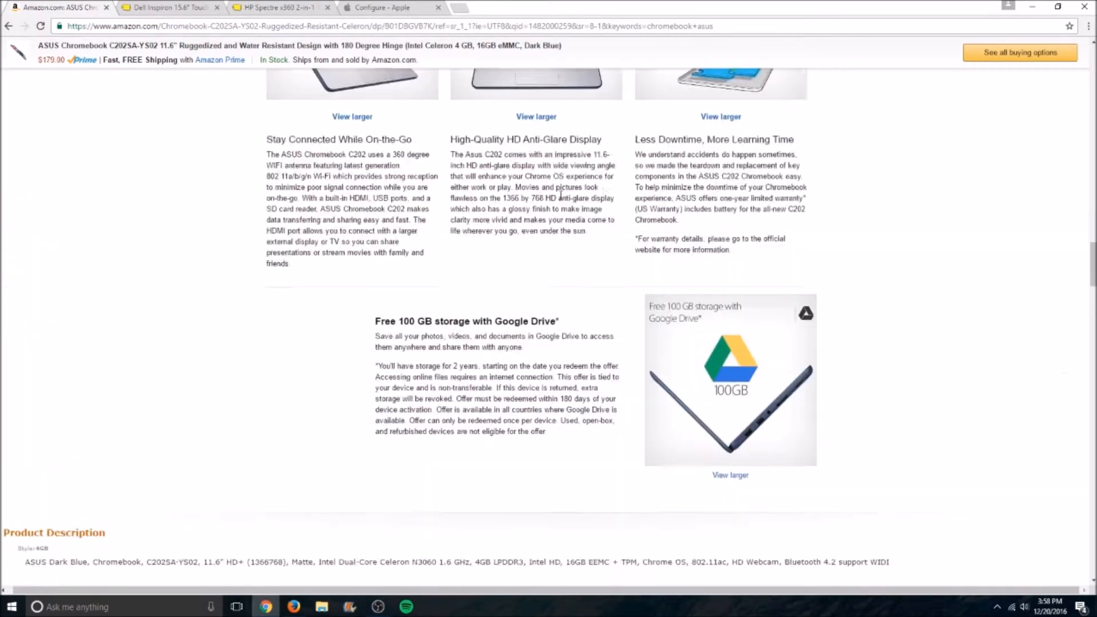
scroll(down, 3)
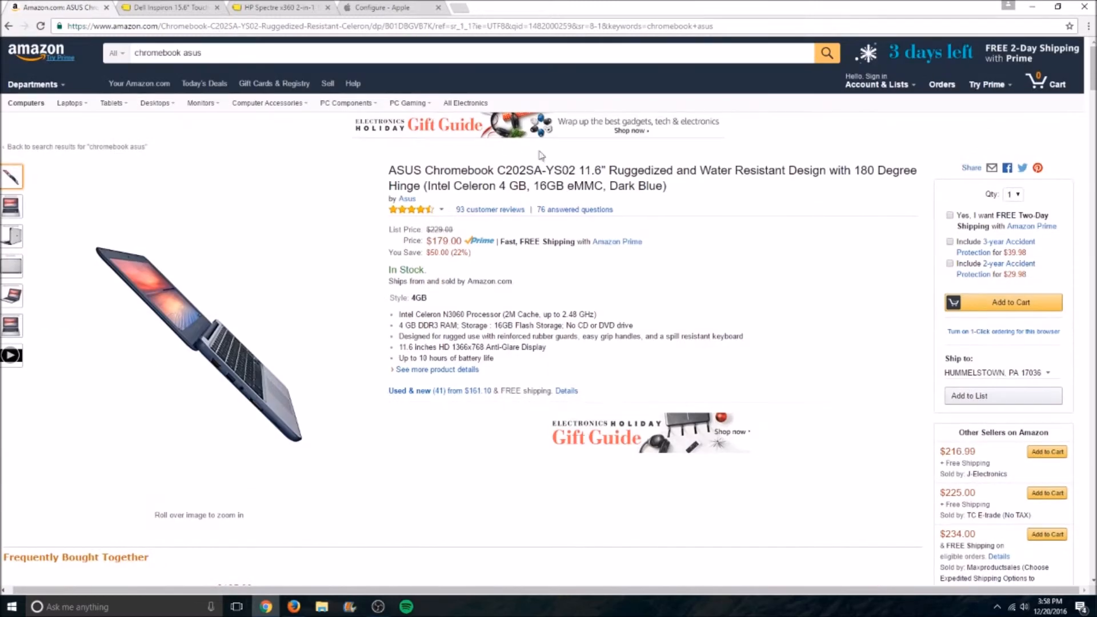
click(165, 8)
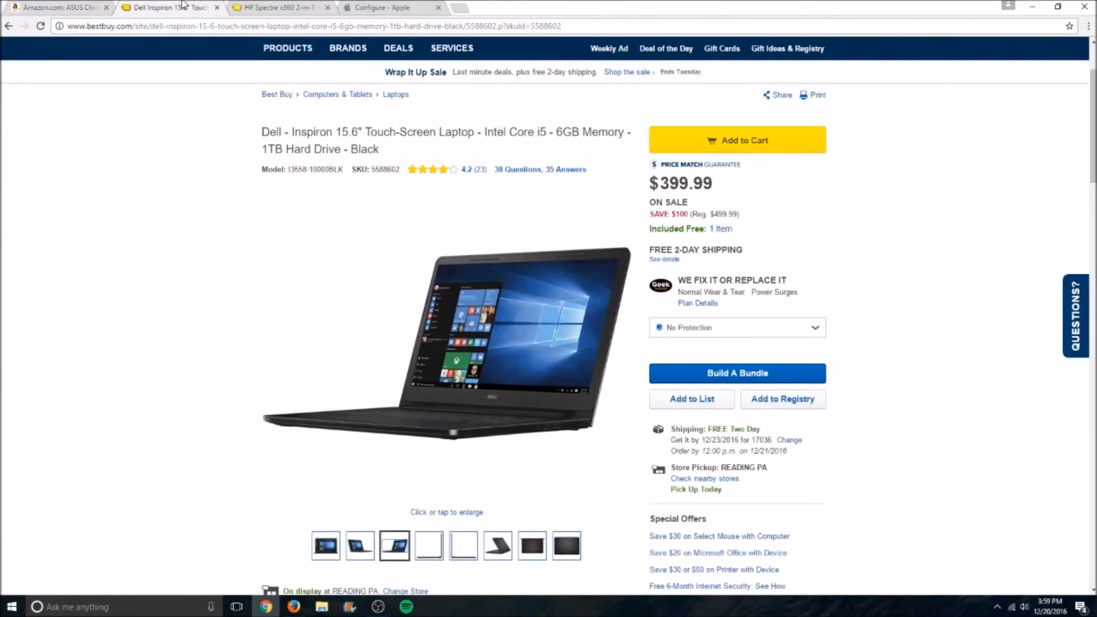
mouse_move(419, 130)
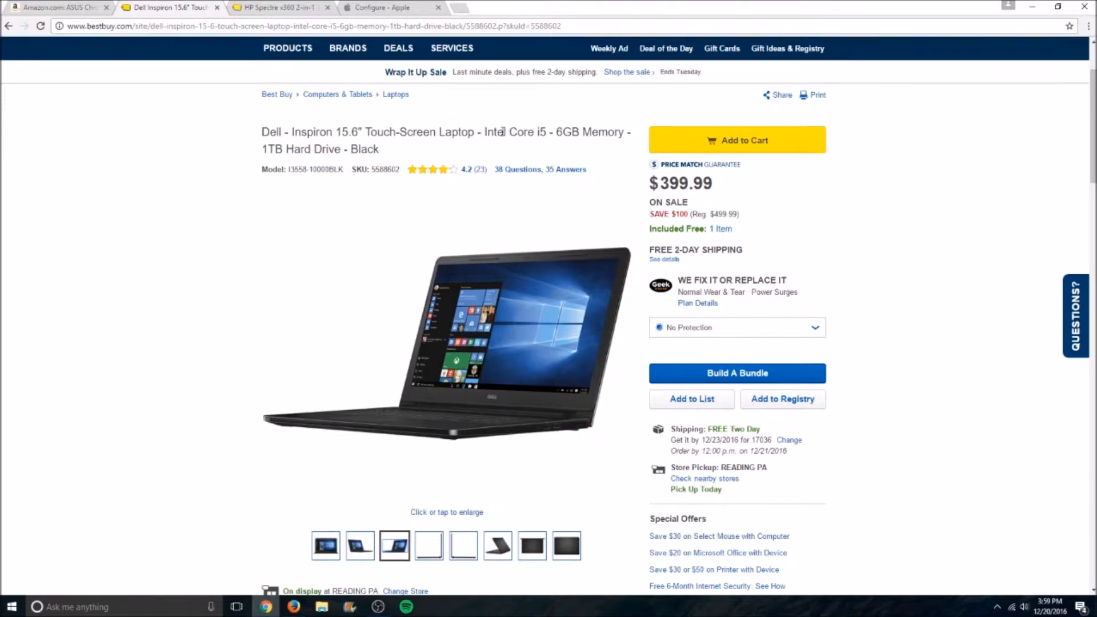
mouse_move(471, 116)
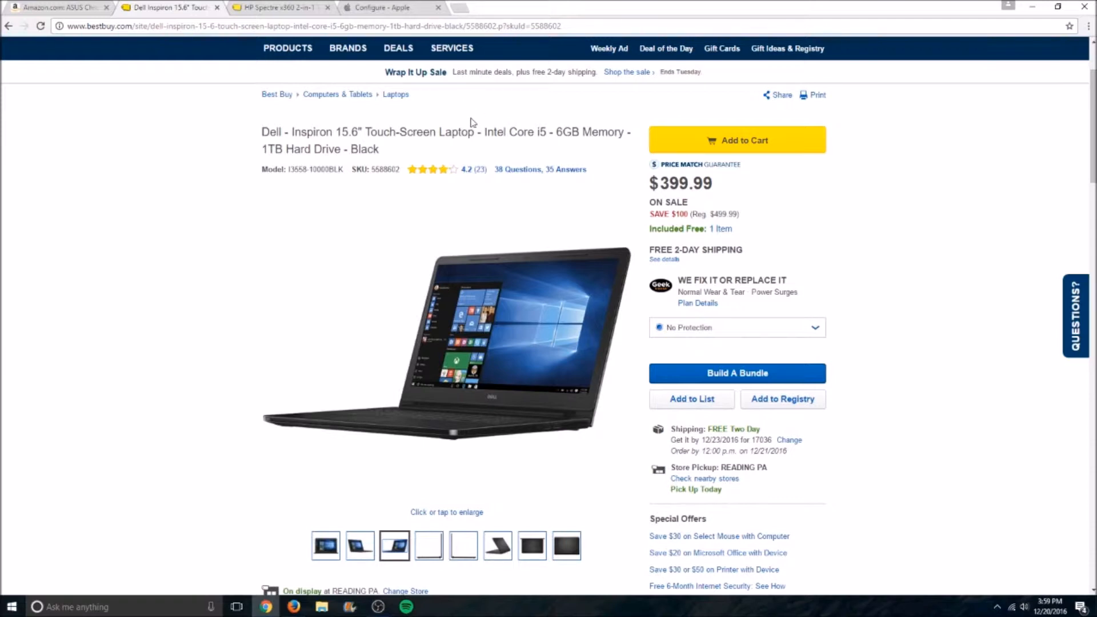
mouse_move(466, 111)
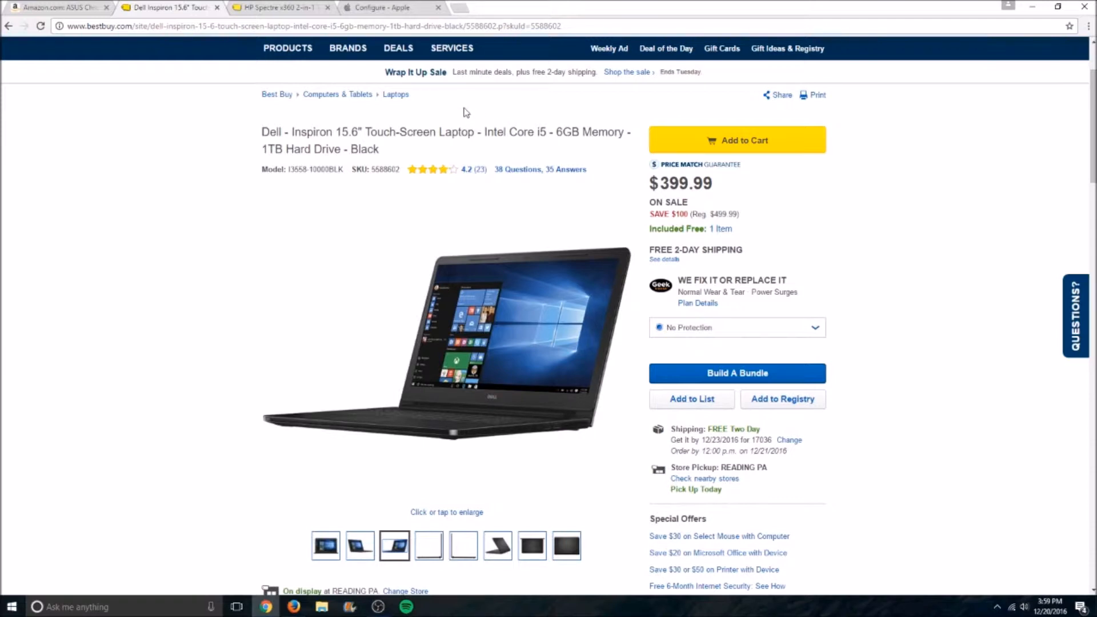
mouse_move(462, 108)
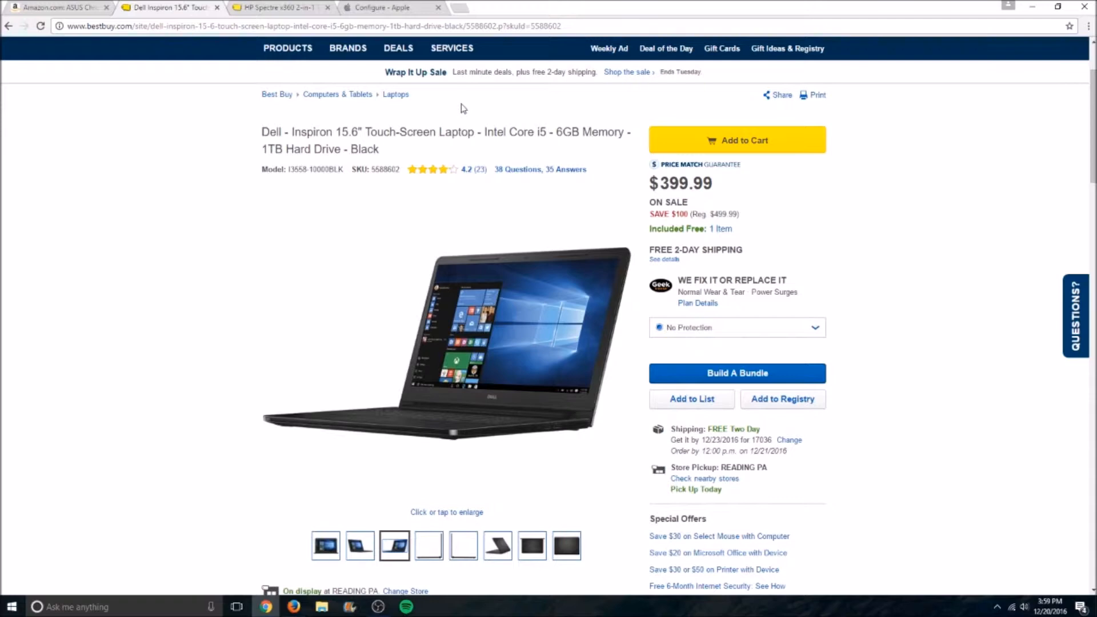
scroll(down, 3)
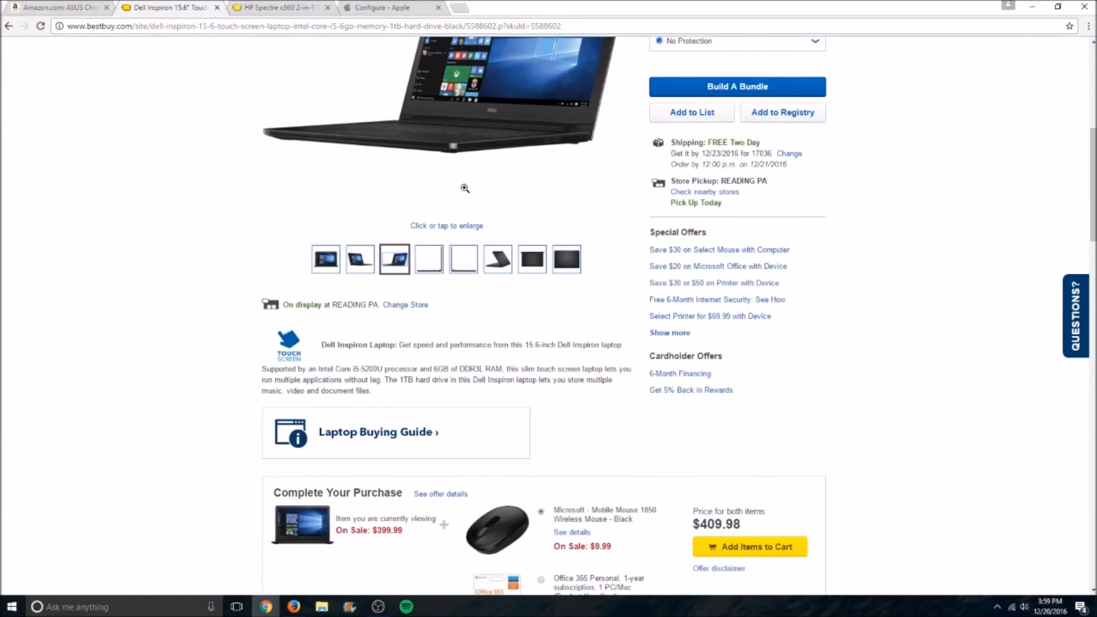
scroll(down, 3)
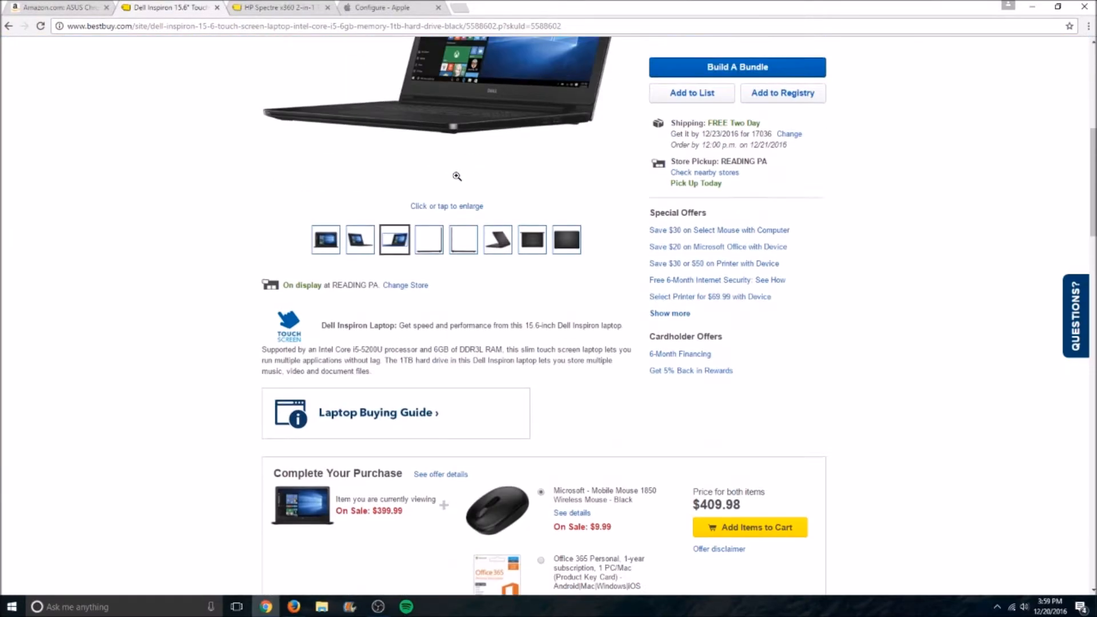
scroll(up, 3)
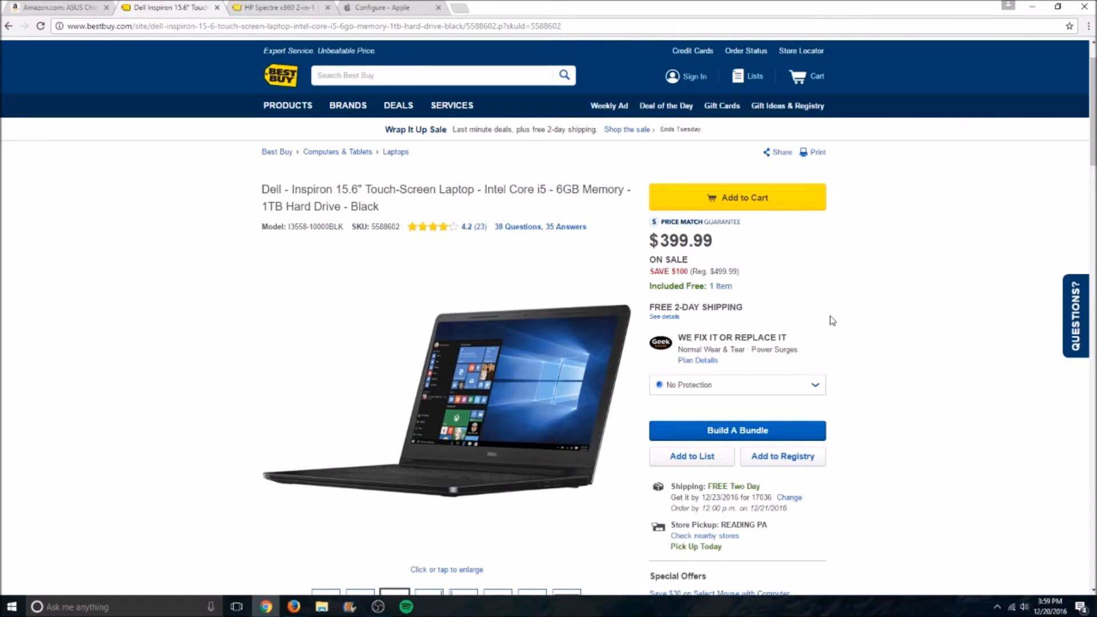
scroll(down, 3)
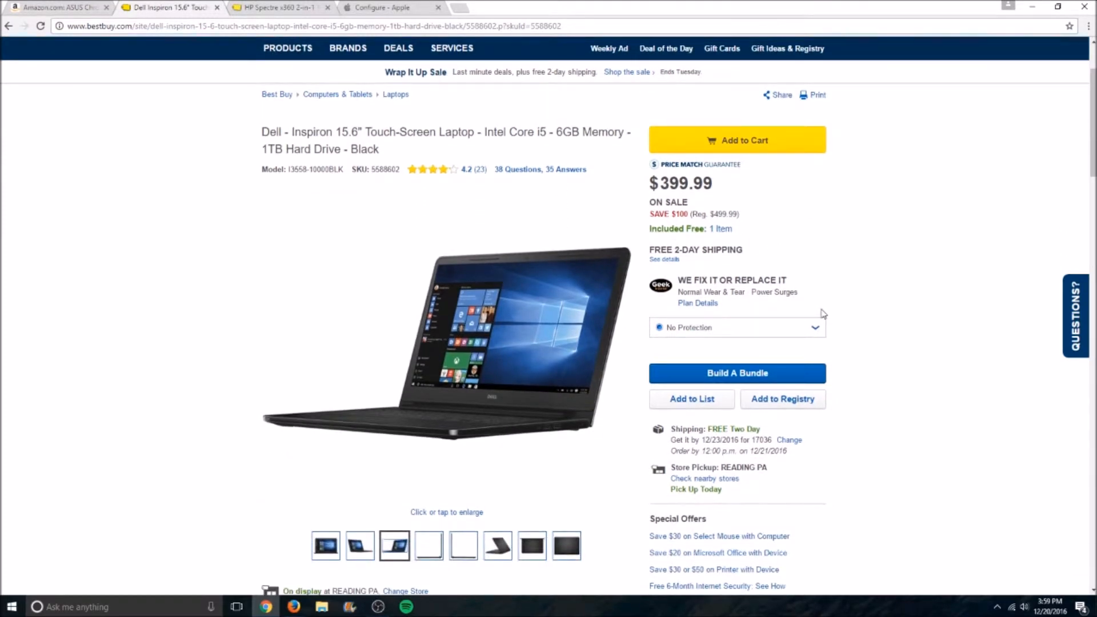
mouse_move(780, 293)
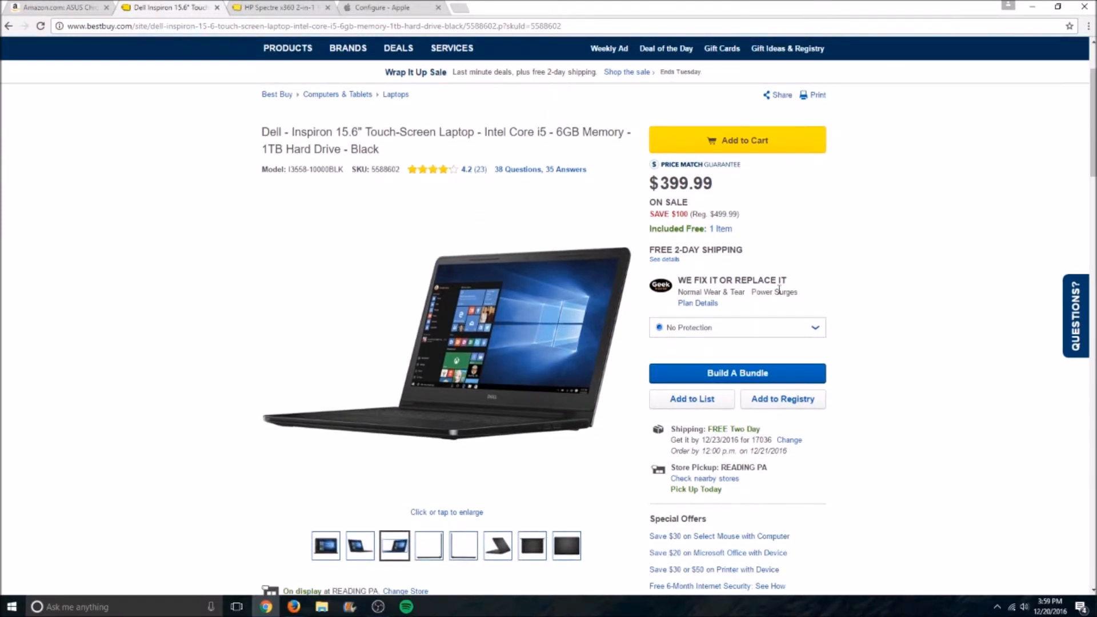
mouse_move(573, 267)
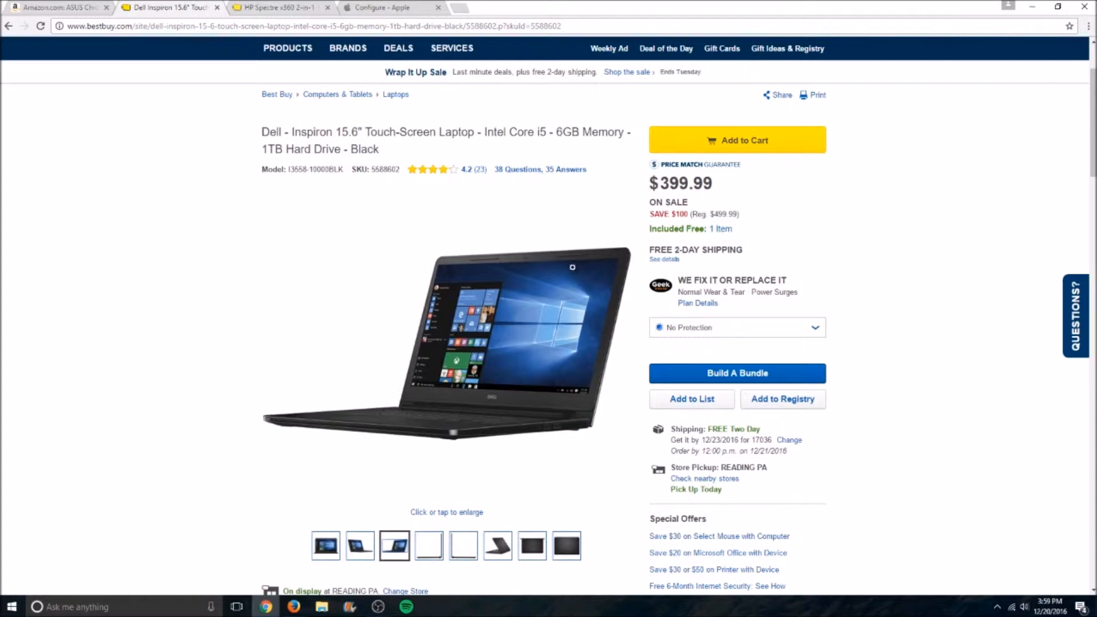
mouse_move(553, 362)
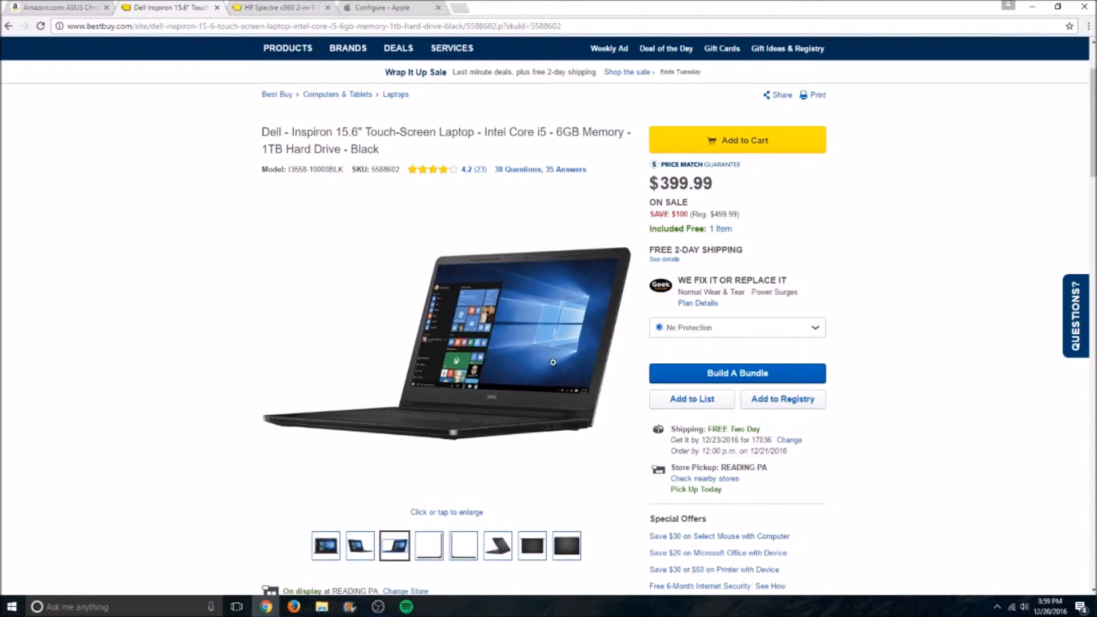
mouse_move(676, 314)
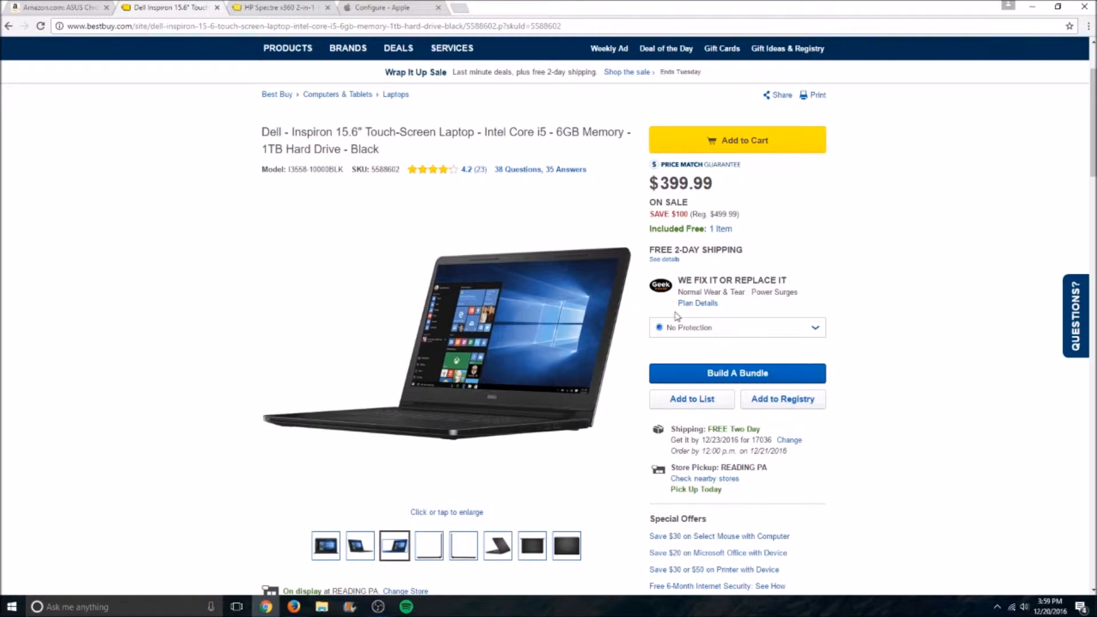
mouse_move(406, 292)
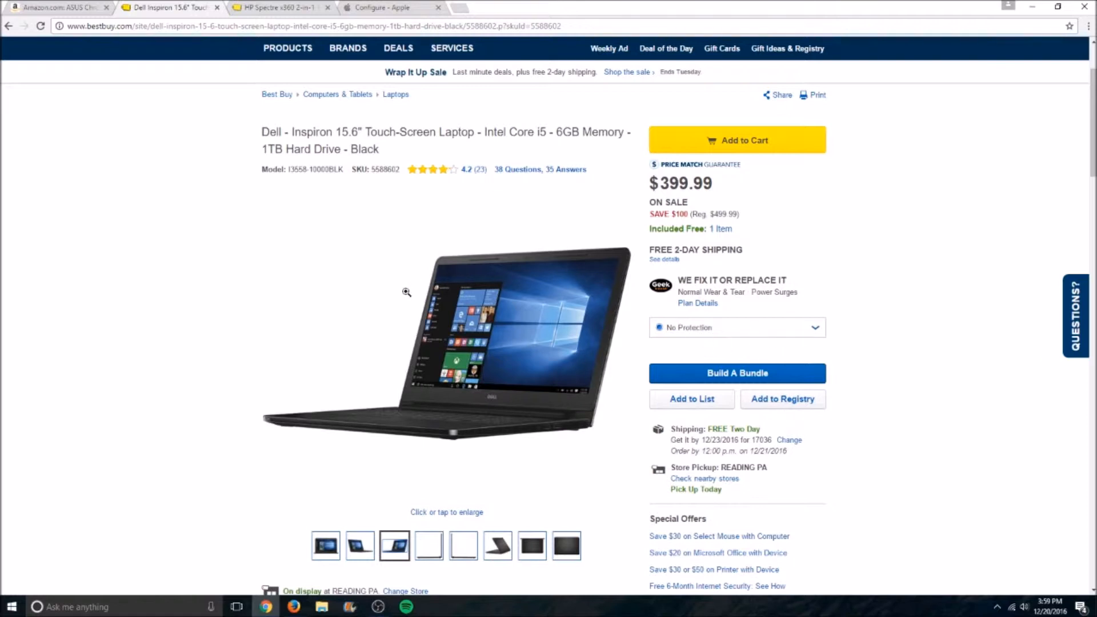
mouse_move(494, 336)
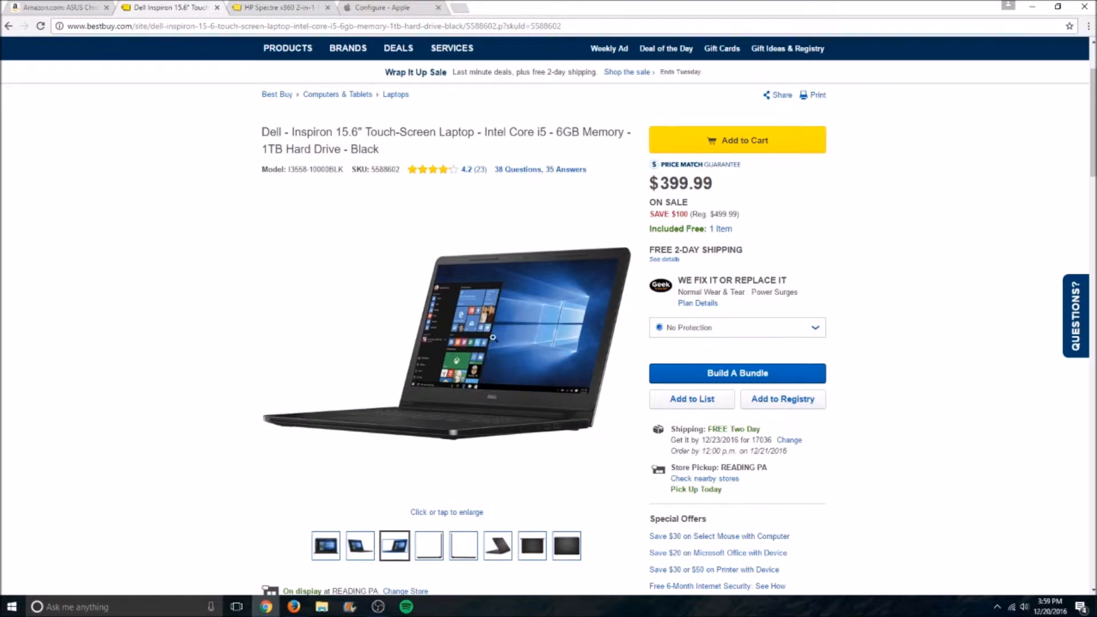
mouse_move(494, 322)
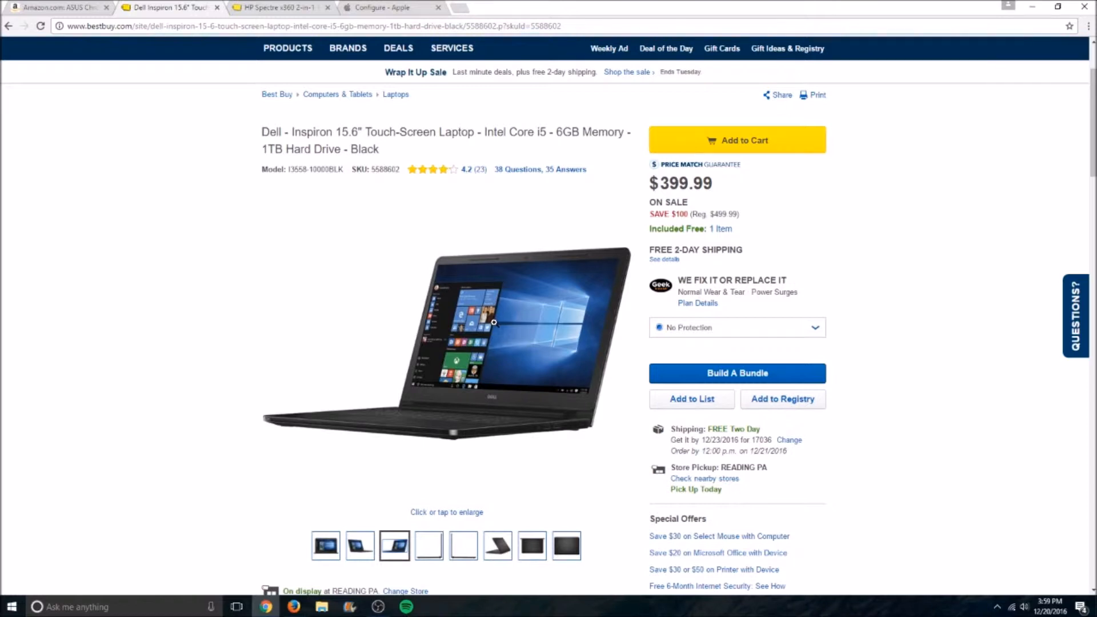
mouse_move(509, 314)
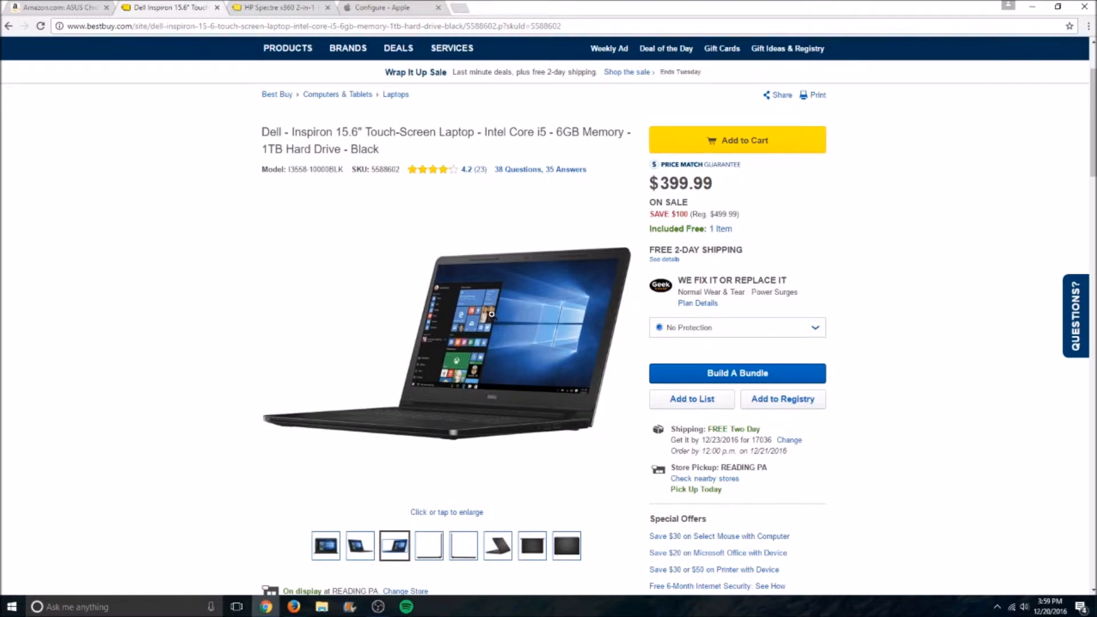
mouse_move(482, 286)
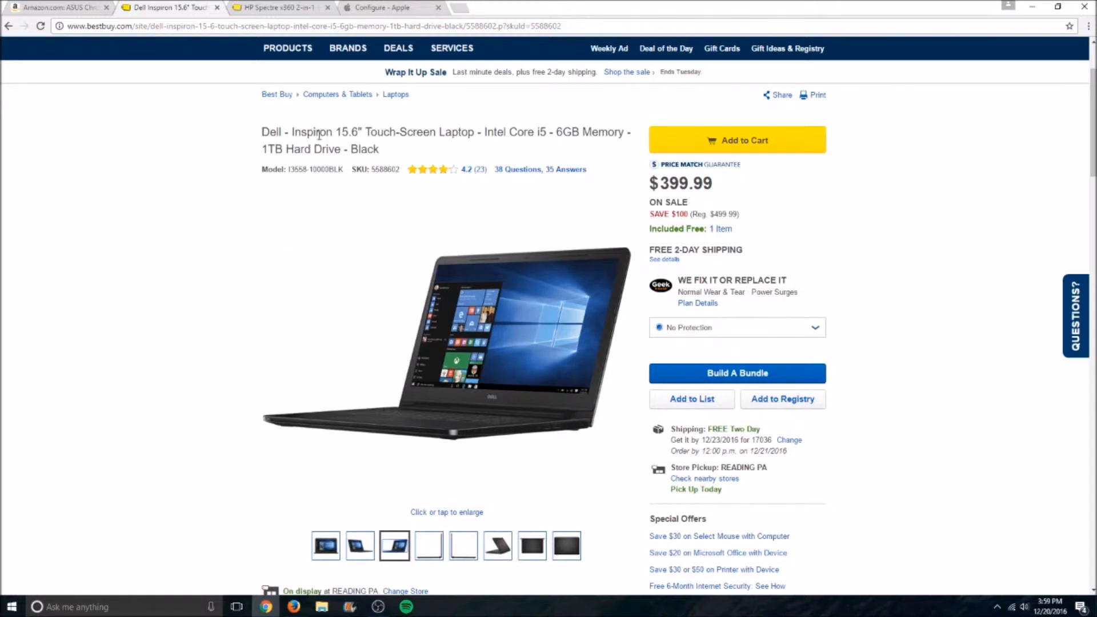
mouse_move(734, 177)
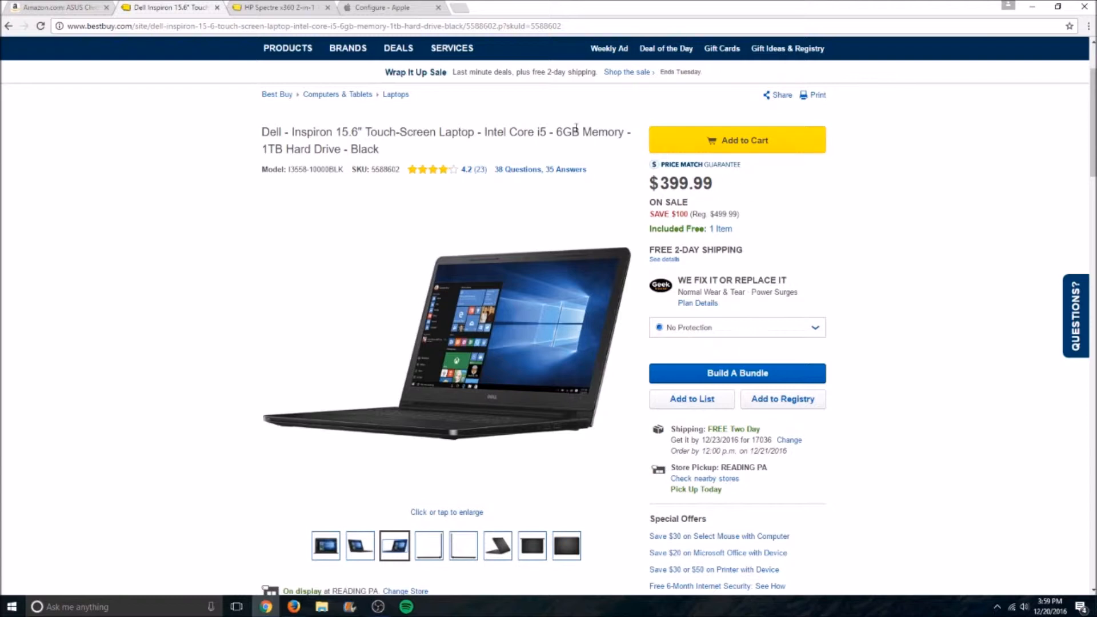
- Switch to the HP Spectre x360 page ($1,149.99) and review its offers and overview
click(289, 7)
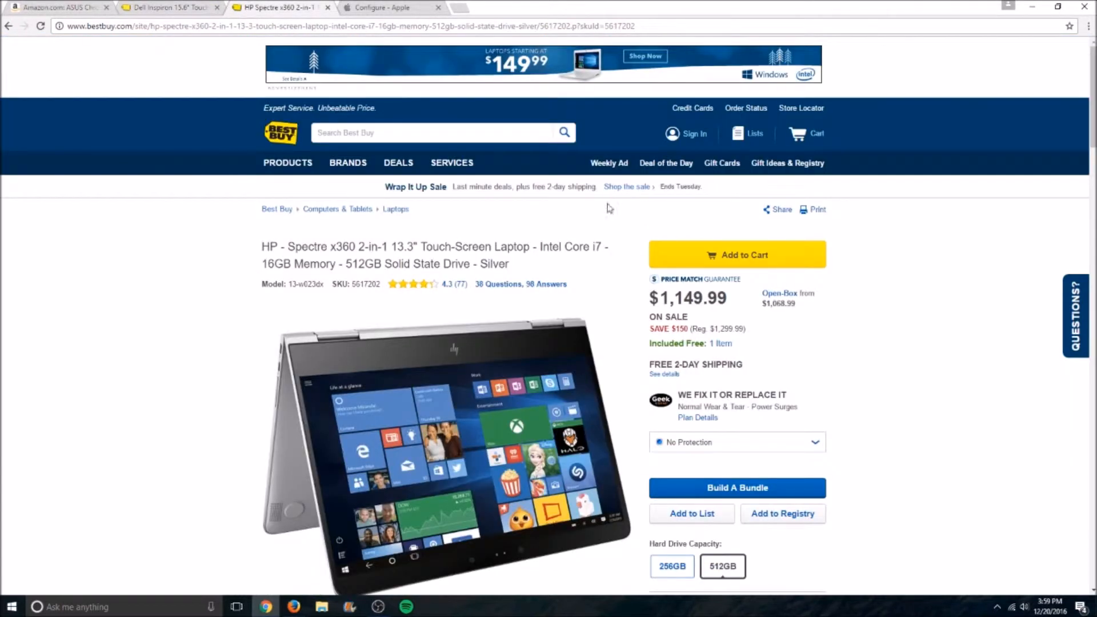
scroll(down, 3)
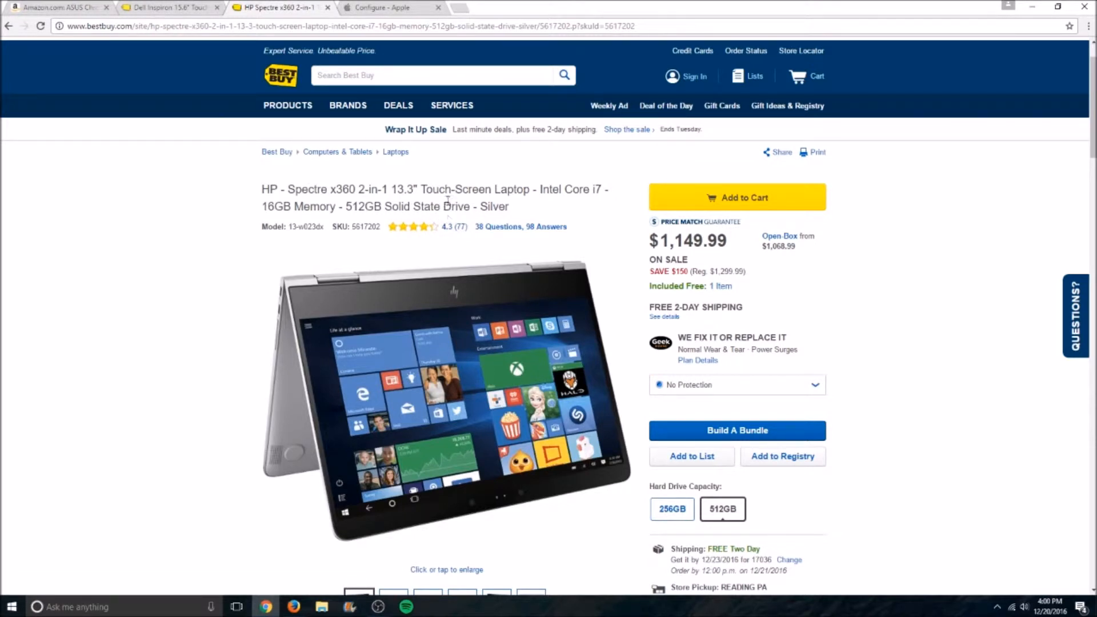
mouse_move(535, 174)
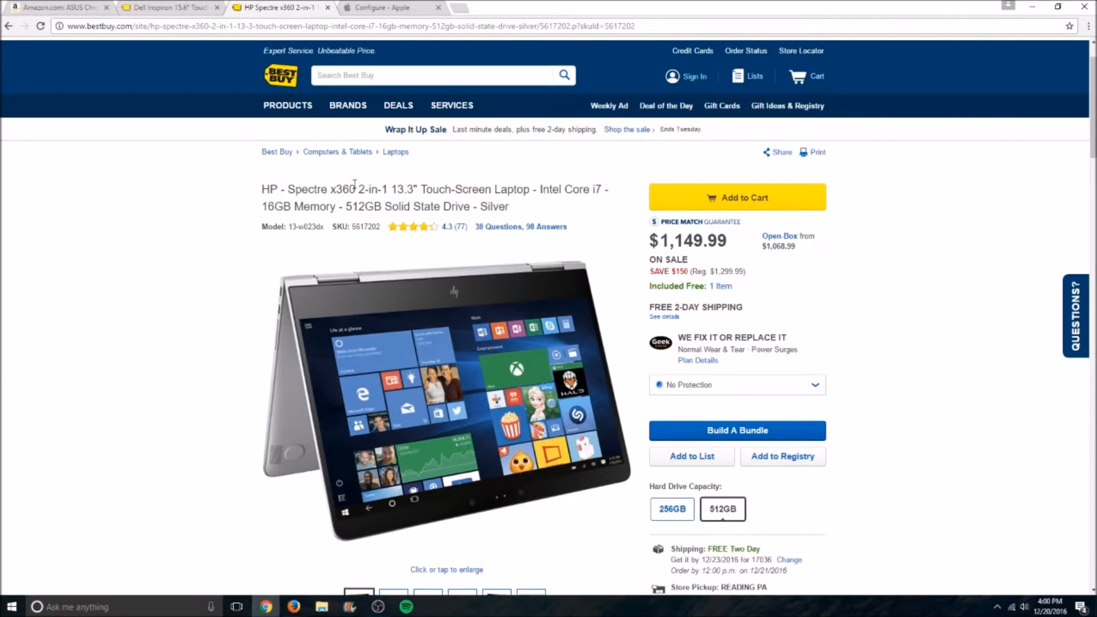
mouse_move(300, 174)
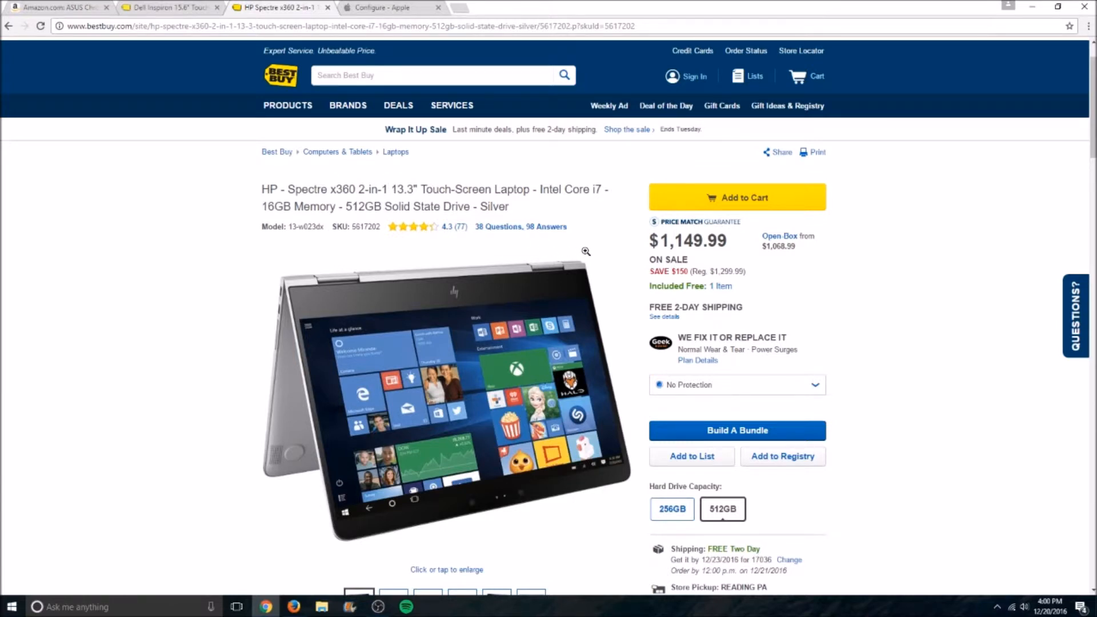
mouse_move(465, 284)
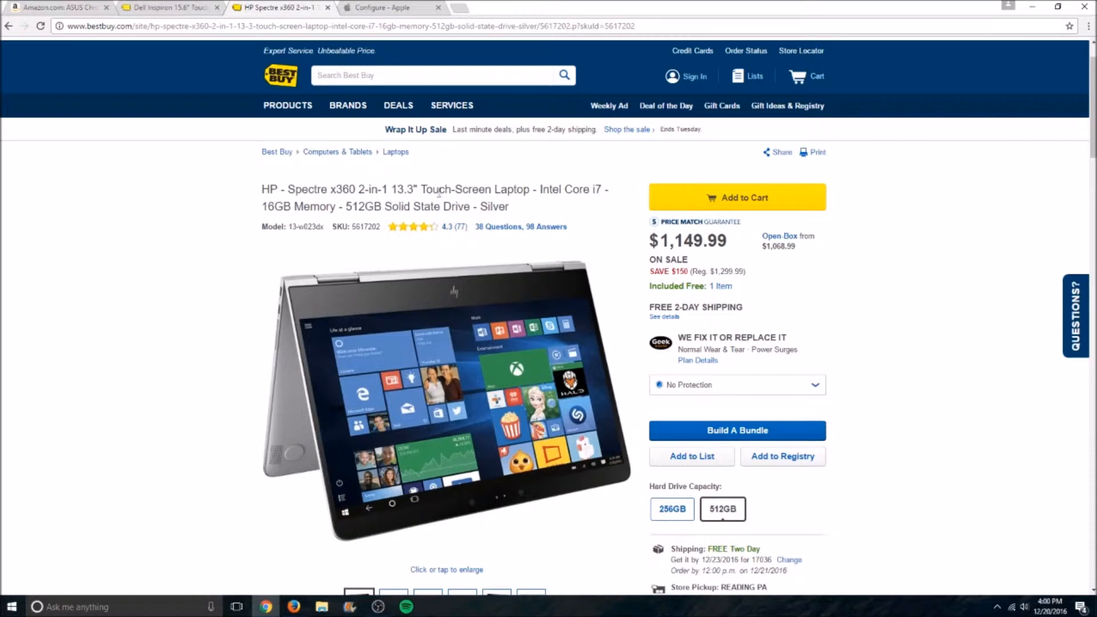
mouse_move(387, 189)
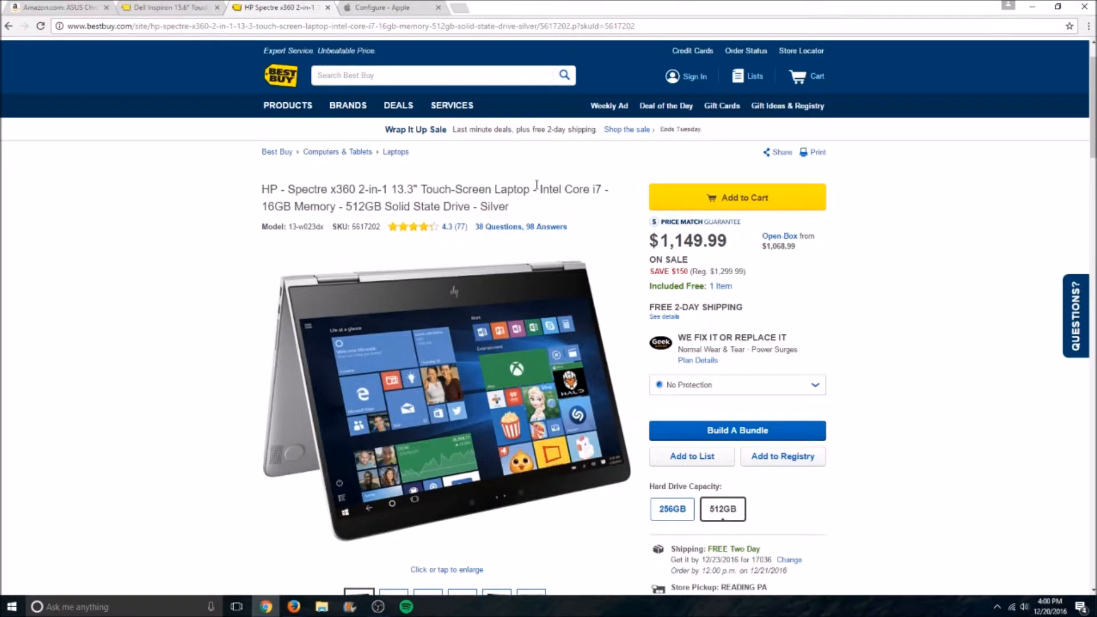
scroll(down, 3)
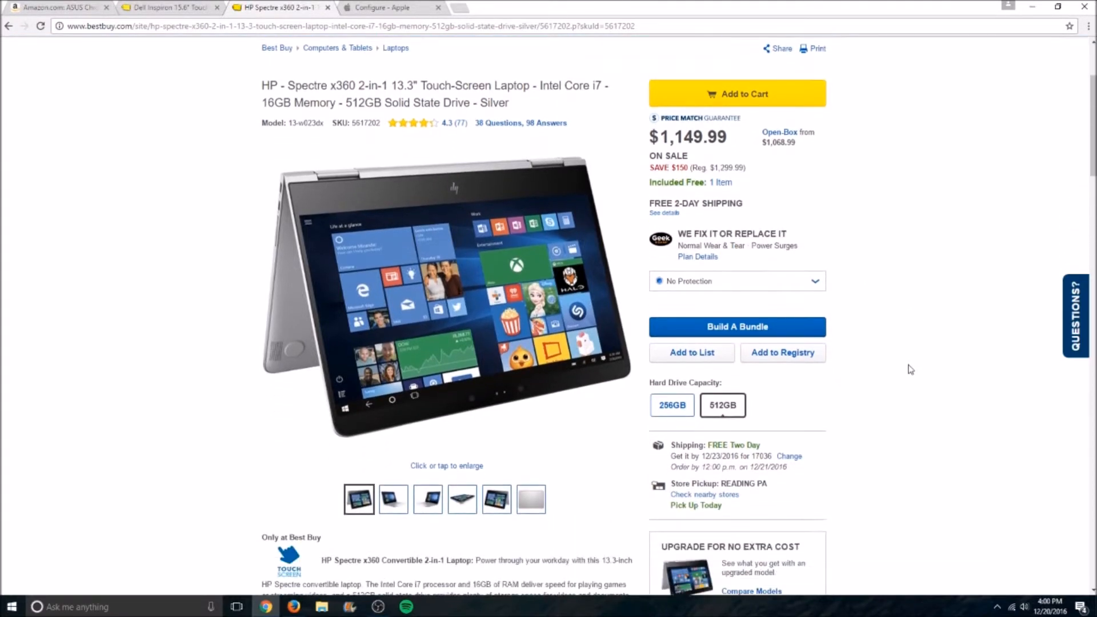
scroll(down, 3)
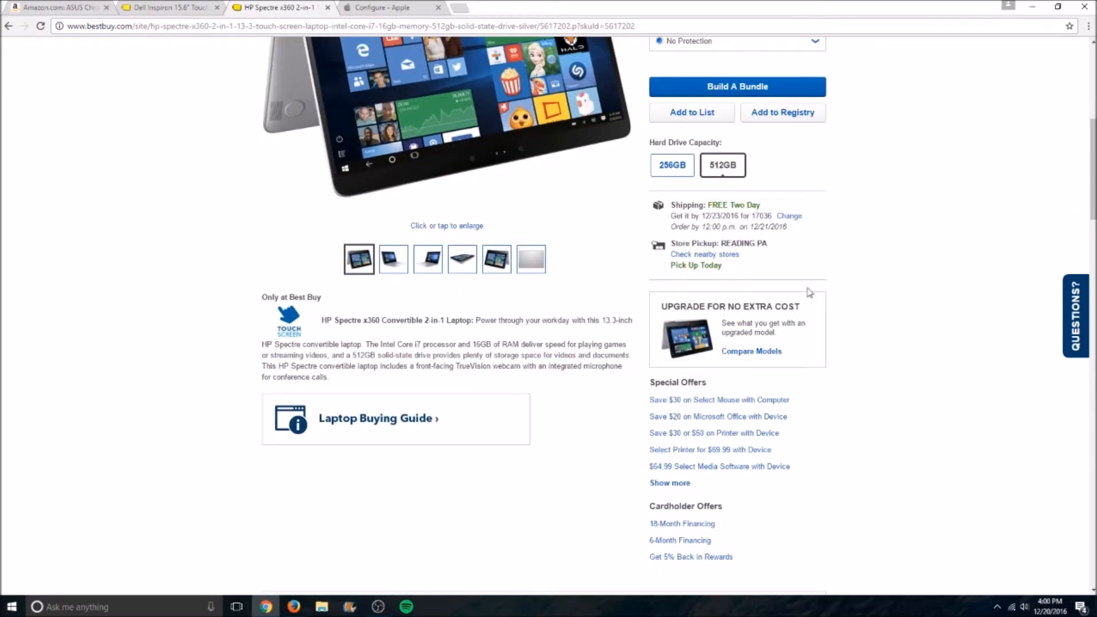
mouse_move(798, 286)
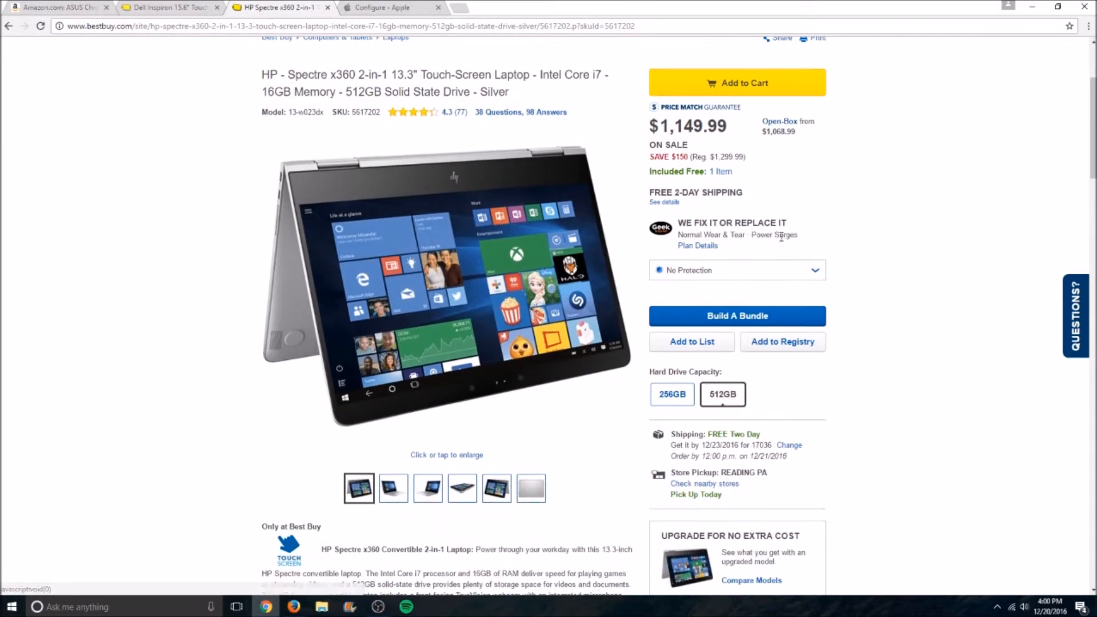
mouse_move(764, 246)
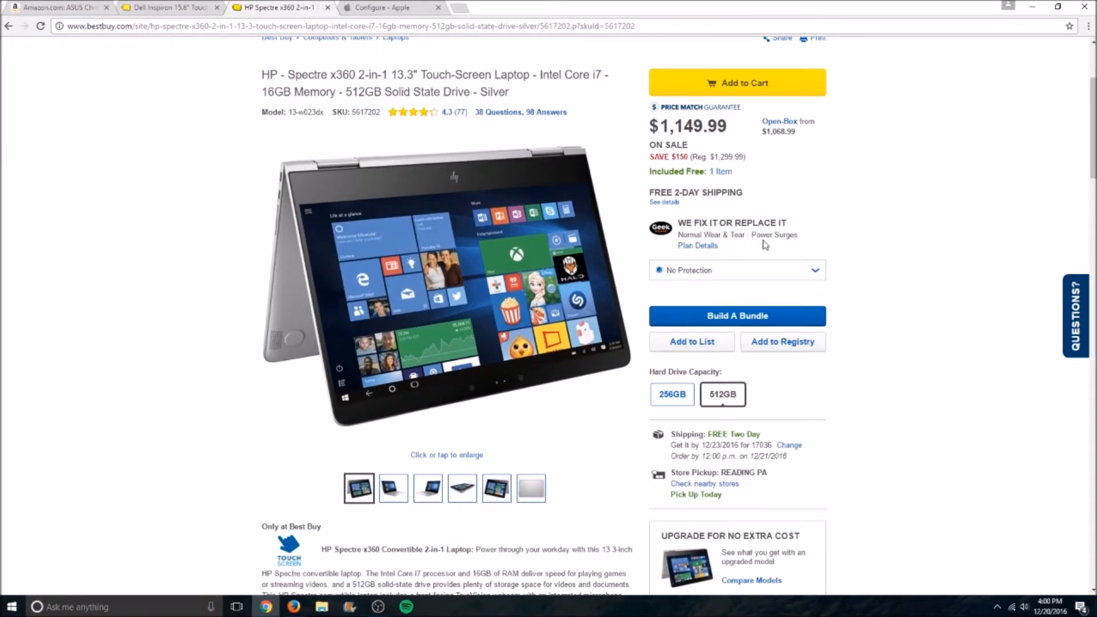
scroll(down, 3)
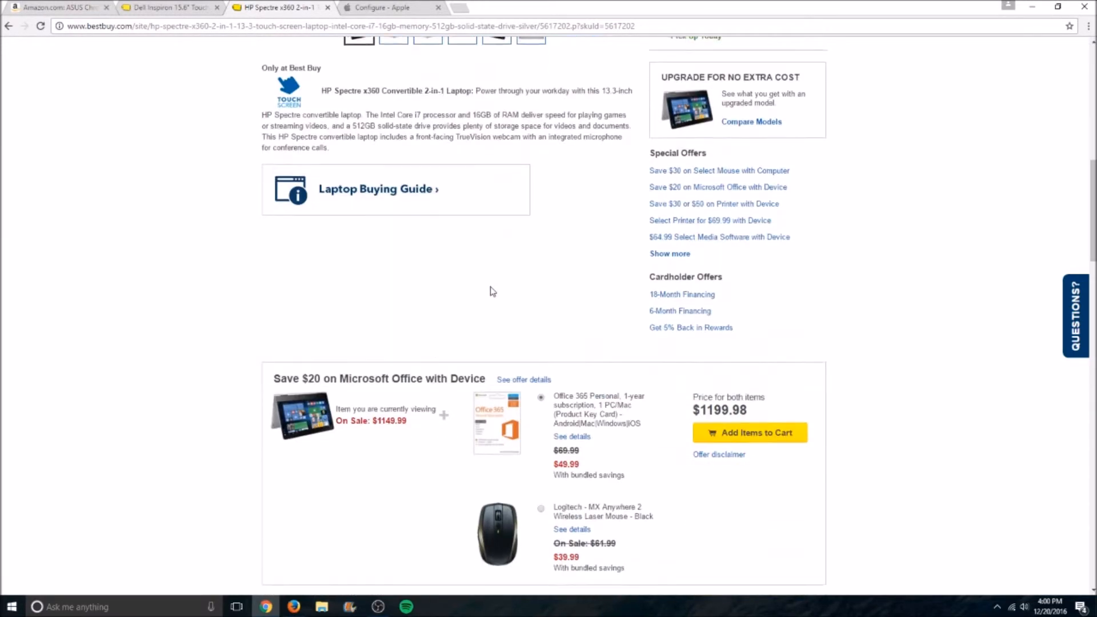
scroll(down, 3)
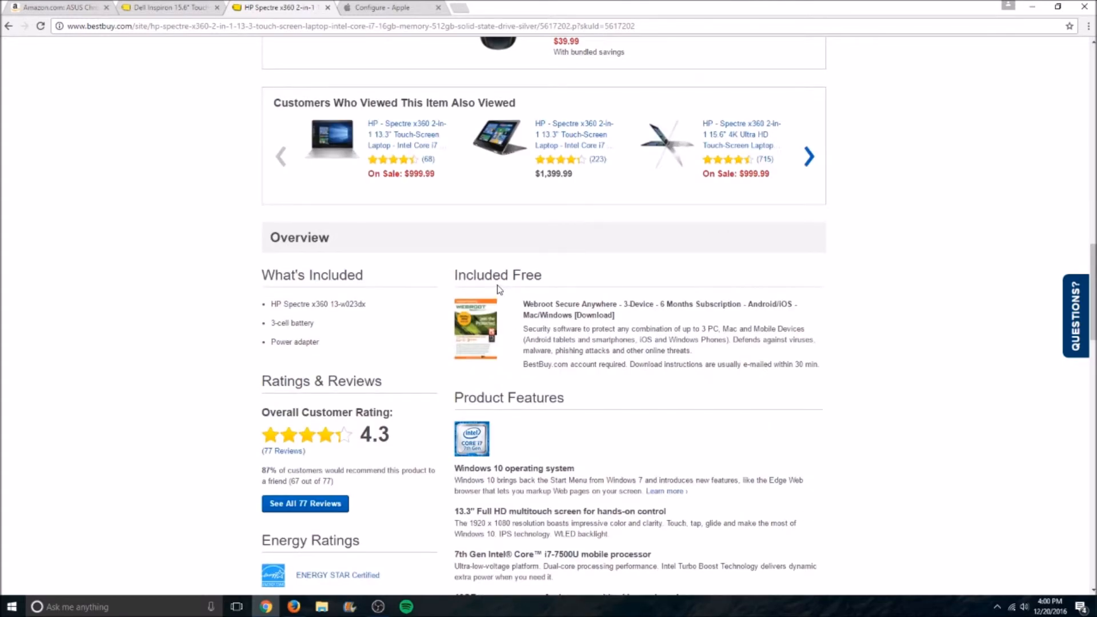
scroll(up, 3)
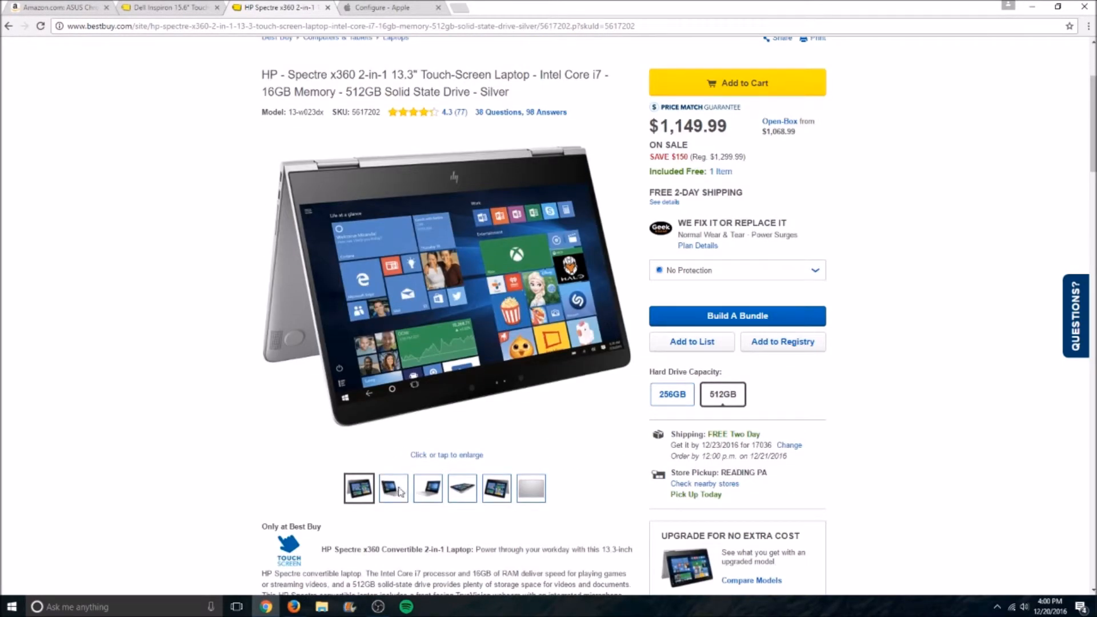
- View the second and third HP Spectre product photos enlarged, then close the gallery
click(393, 489)
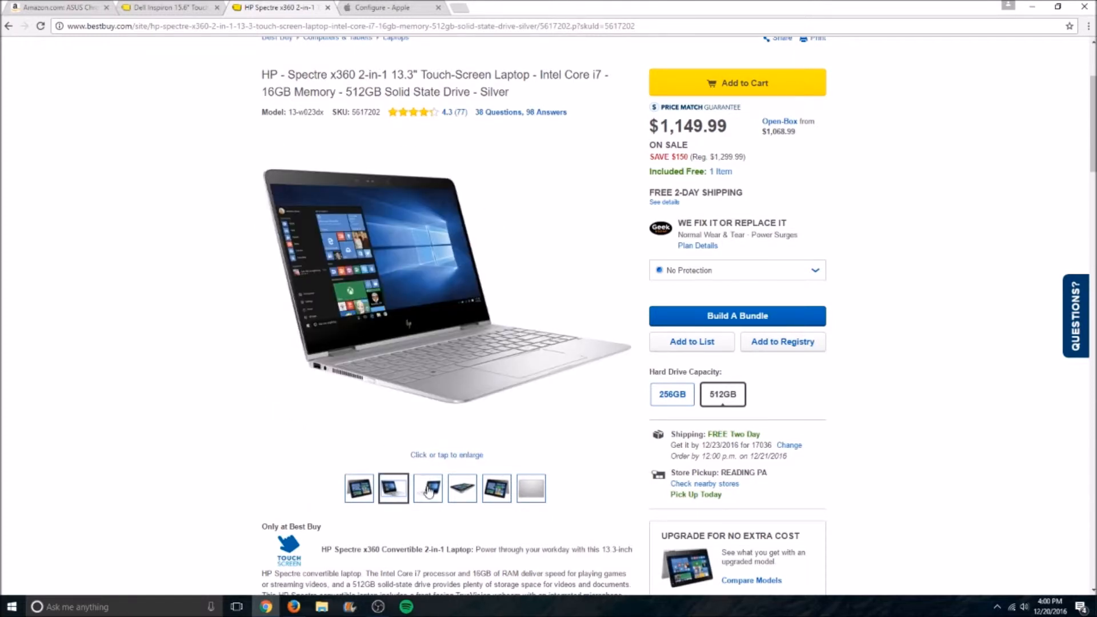
click(428, 489)
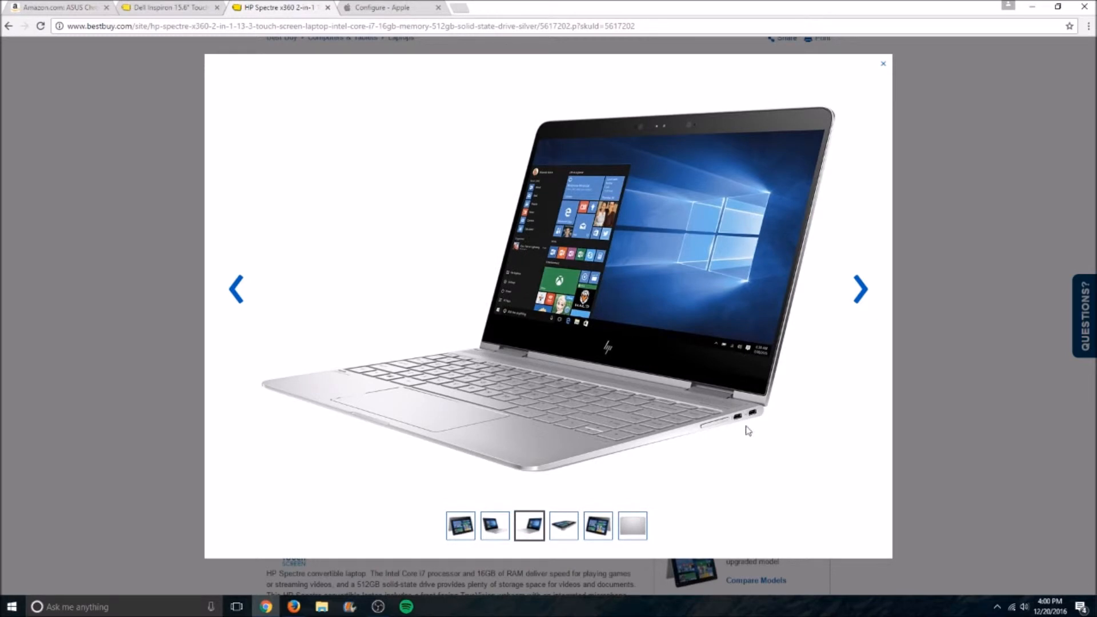
mouse_move(883, 63)
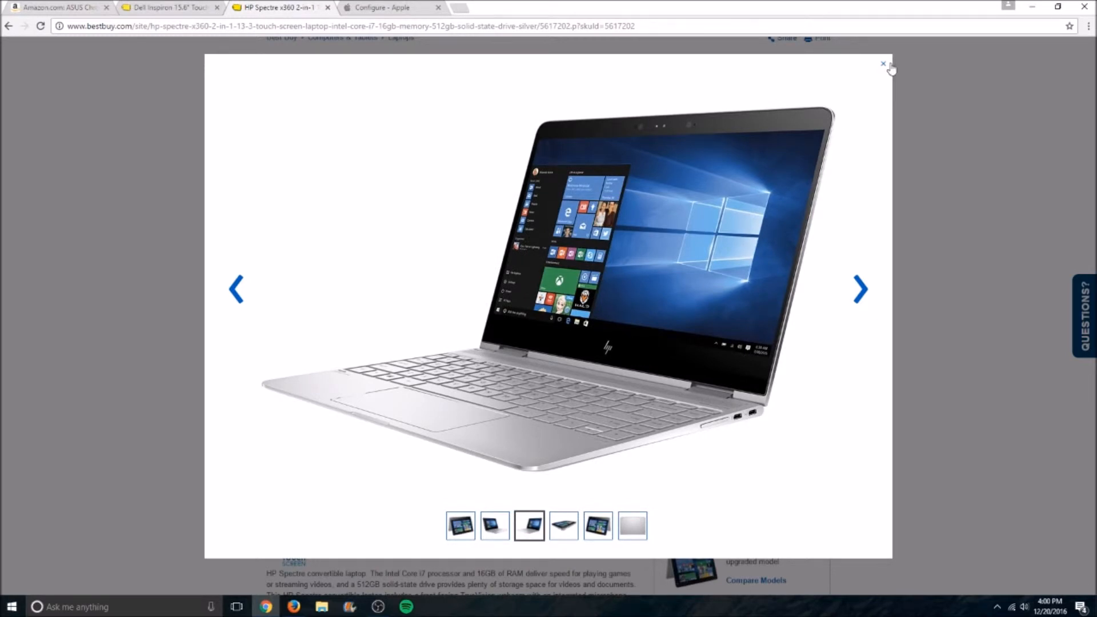
click(883, 64)
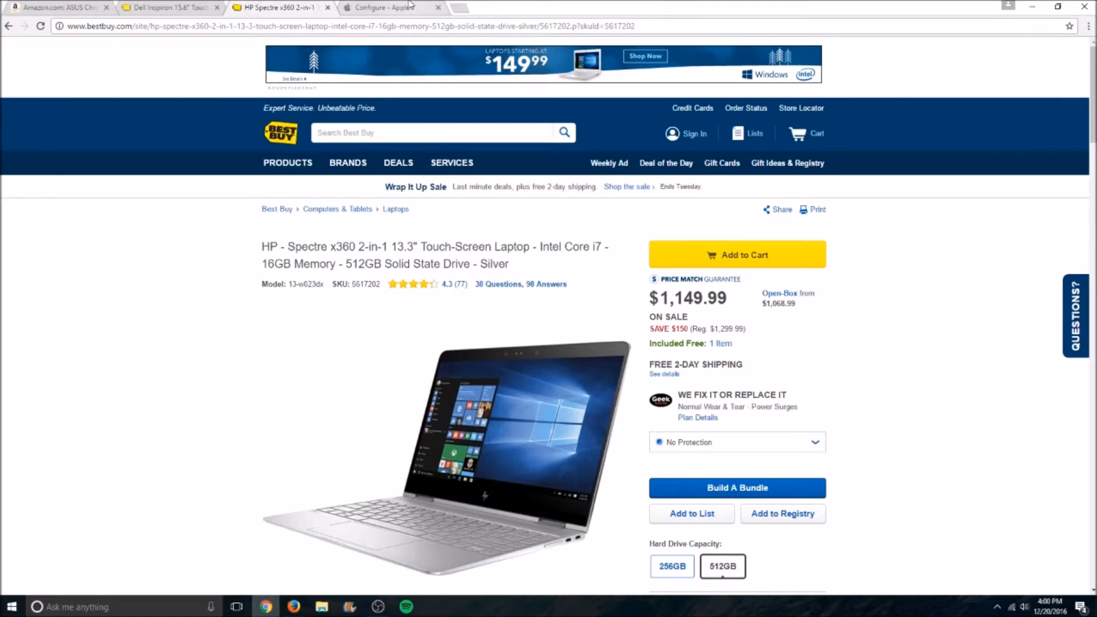
click(390, 8)
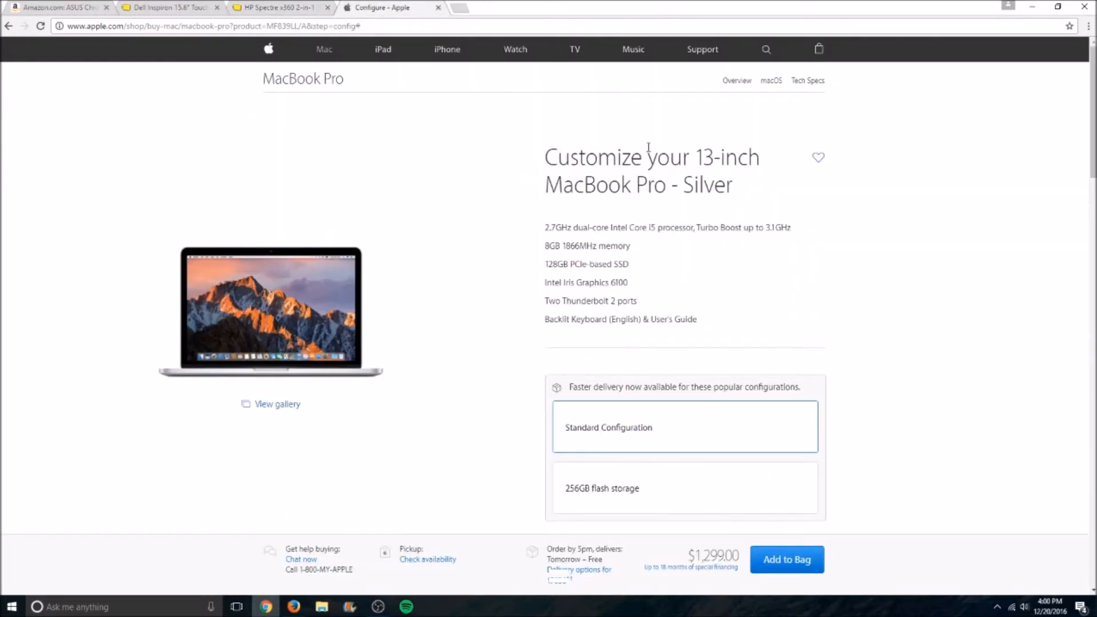
mouse_move(537, 105)
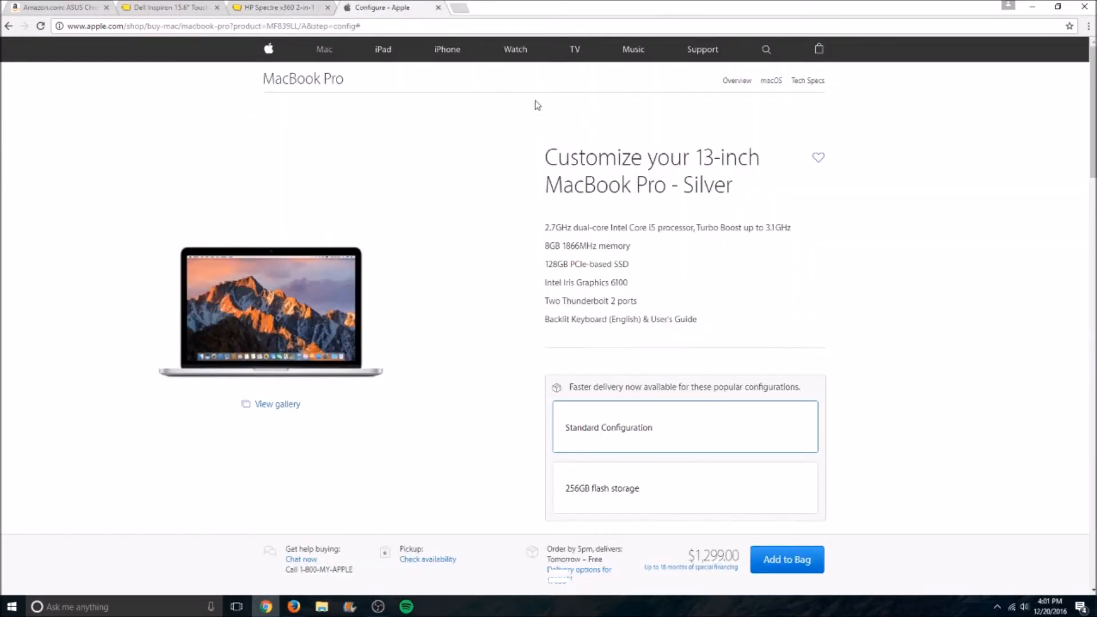
mouse_move(452, 47)
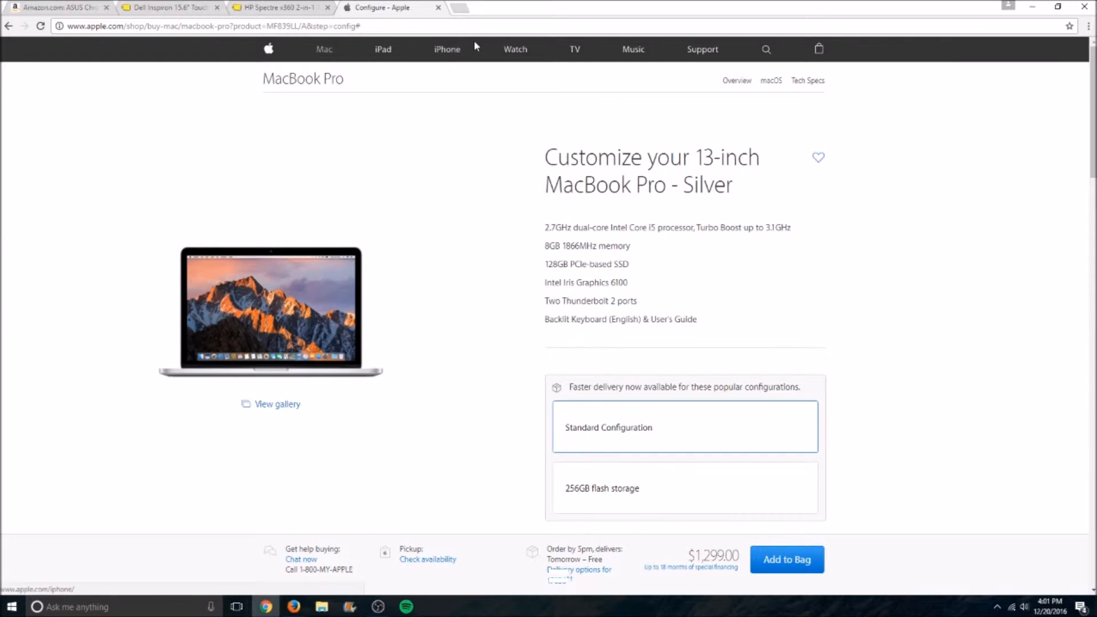
mouse_move(595, 124)
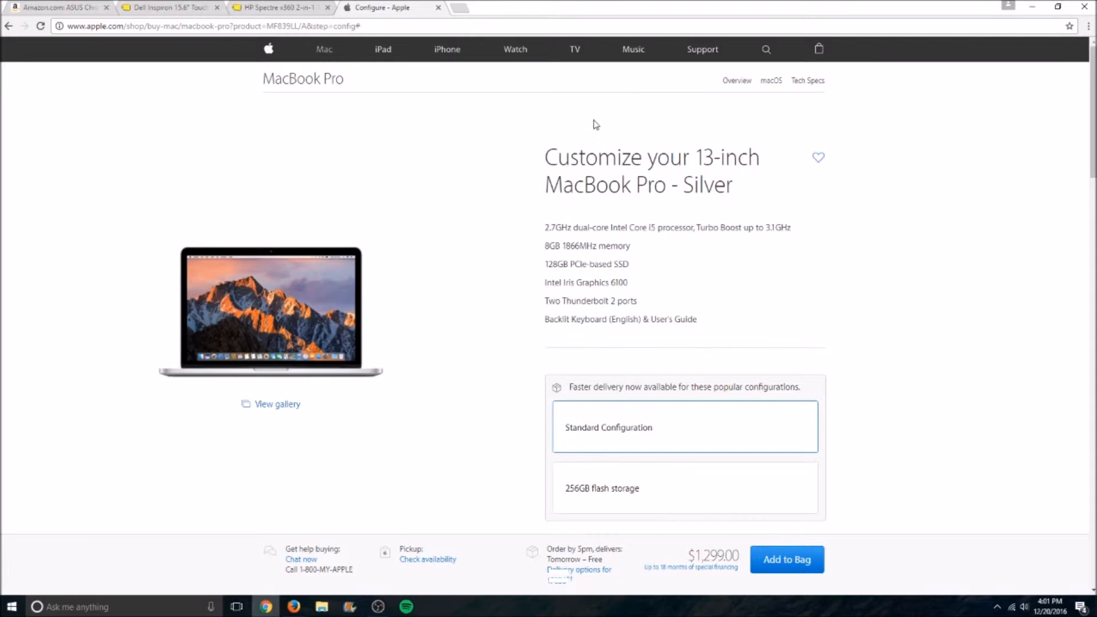
scroll(down, 3)
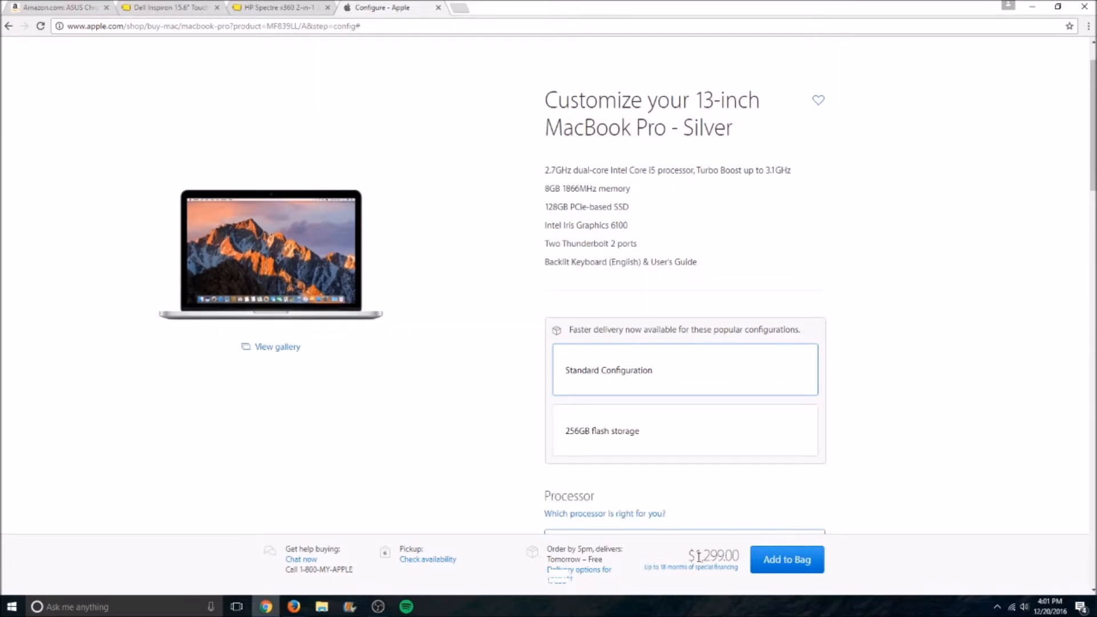
mouse_move(534, 347)
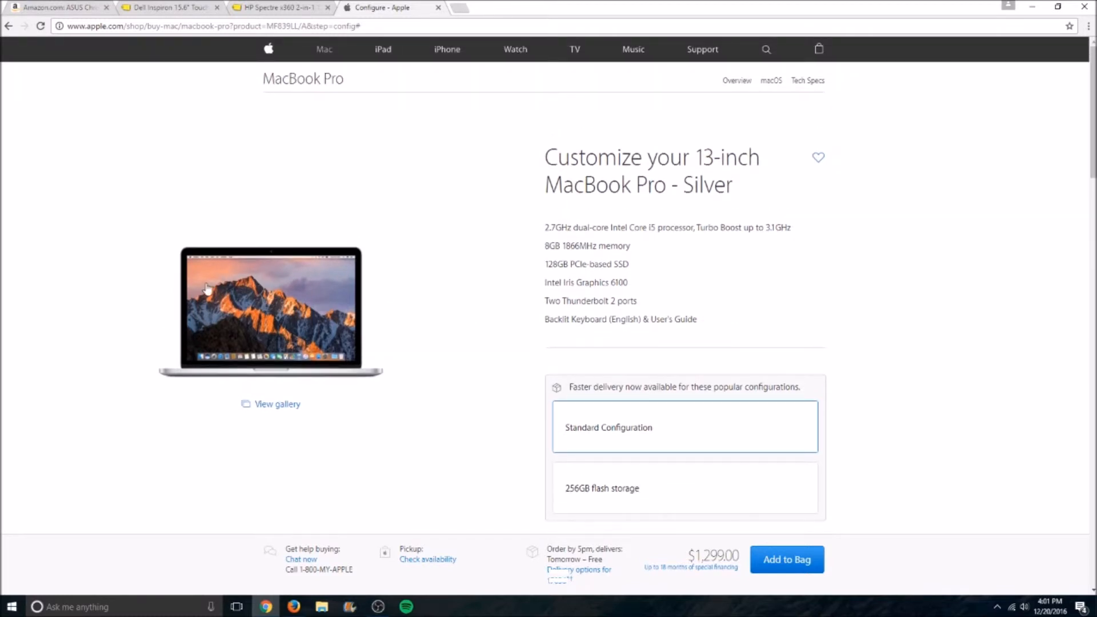
drag(545, 226, 698, 319)
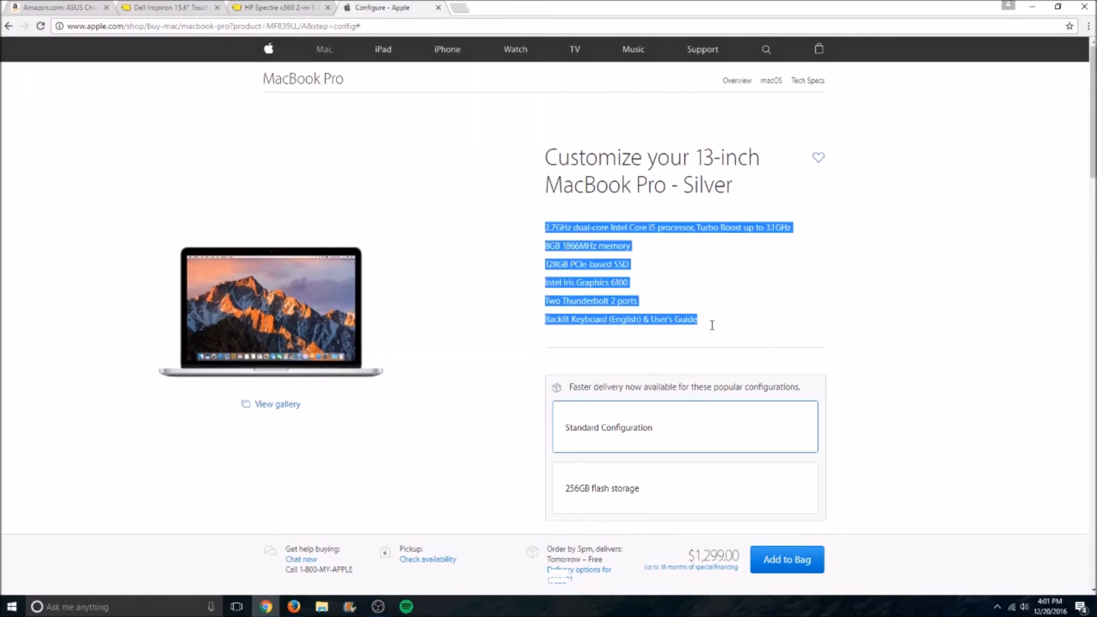
click(714, 331)
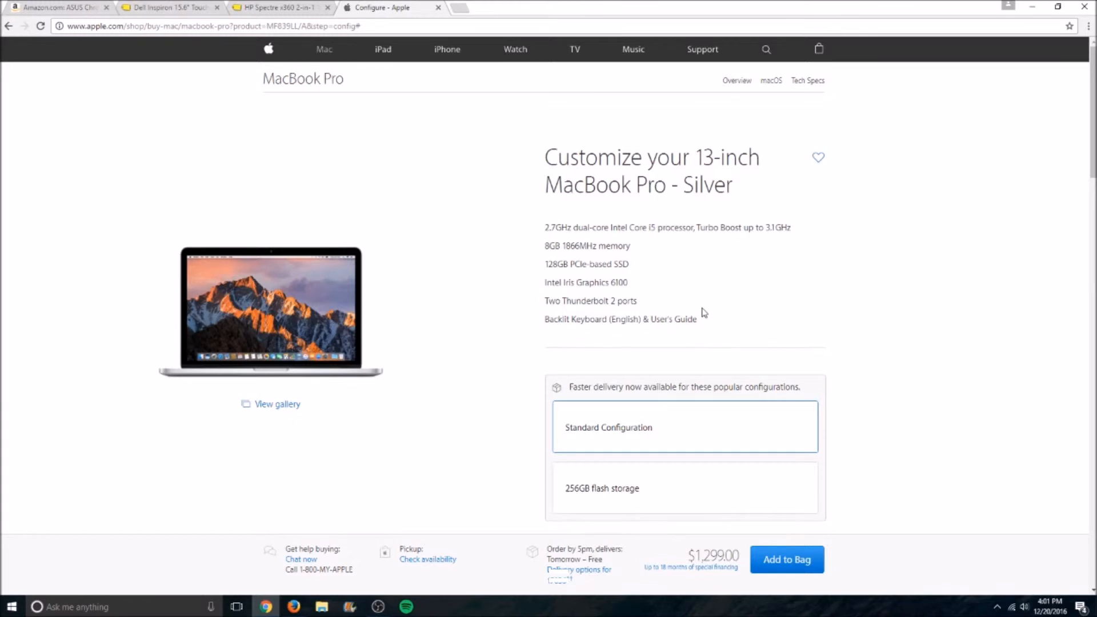
mouse_move(699, 308)
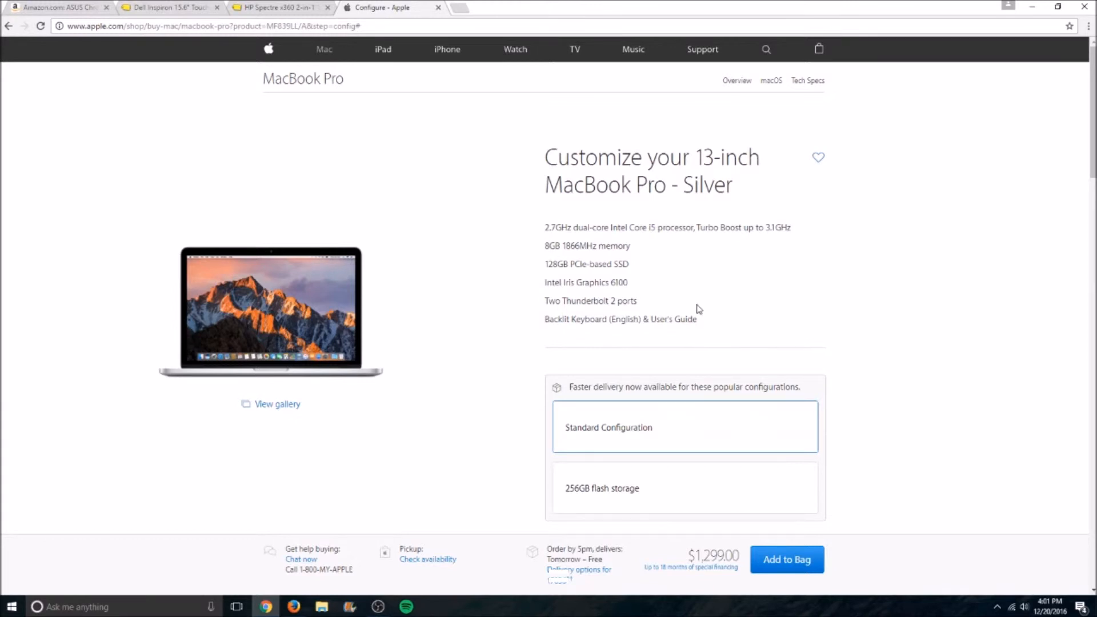
mouse_move(693, 307)
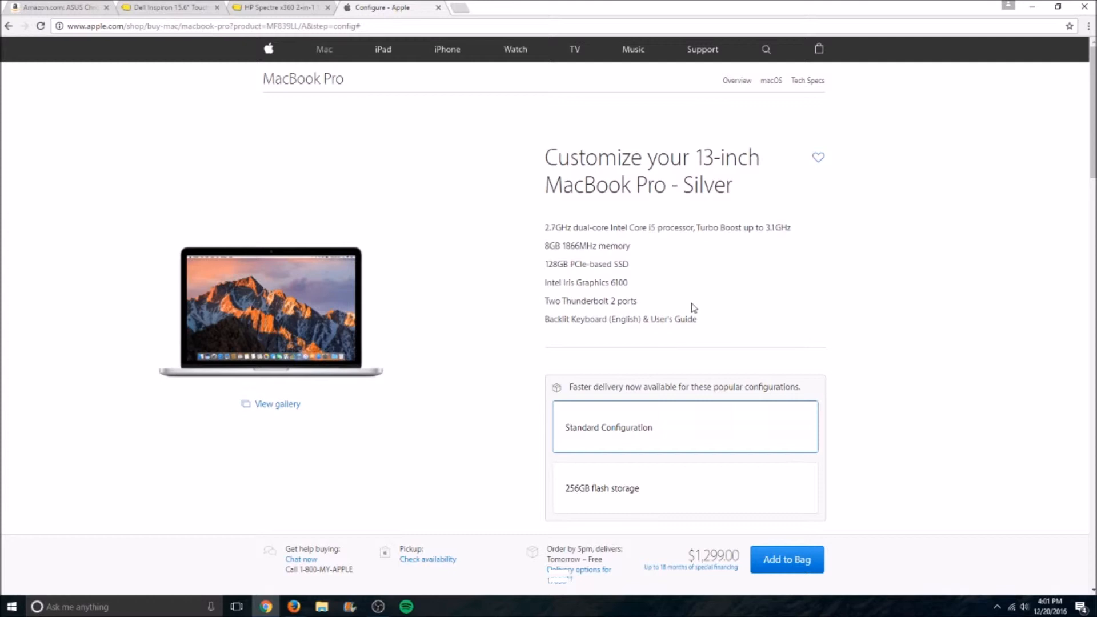
mouse_move(185, 327)
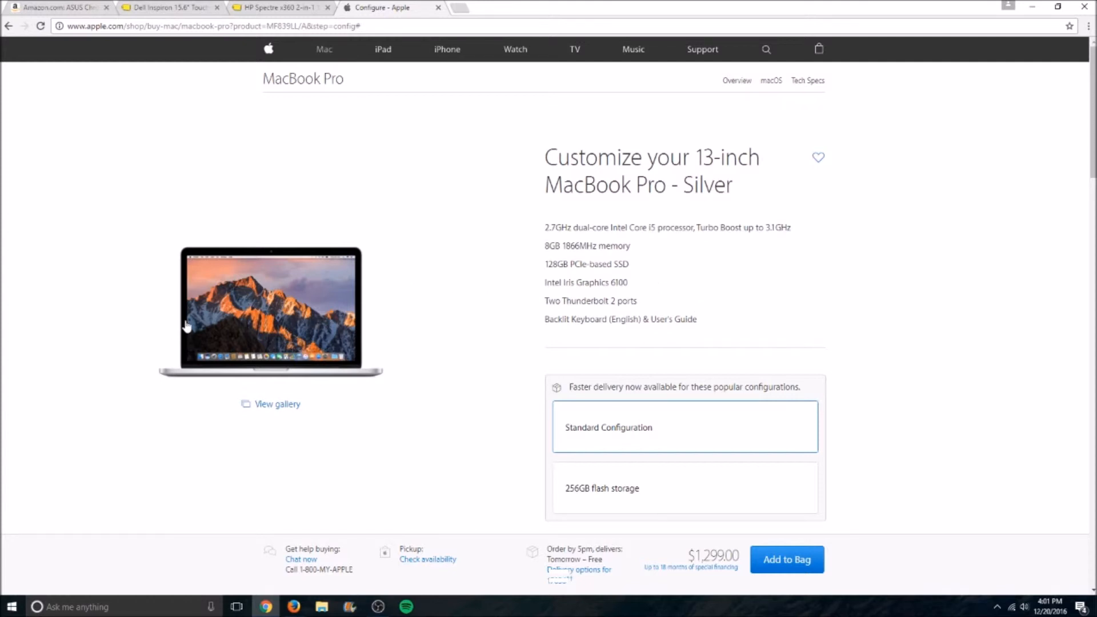
mouse_move(206, 306)
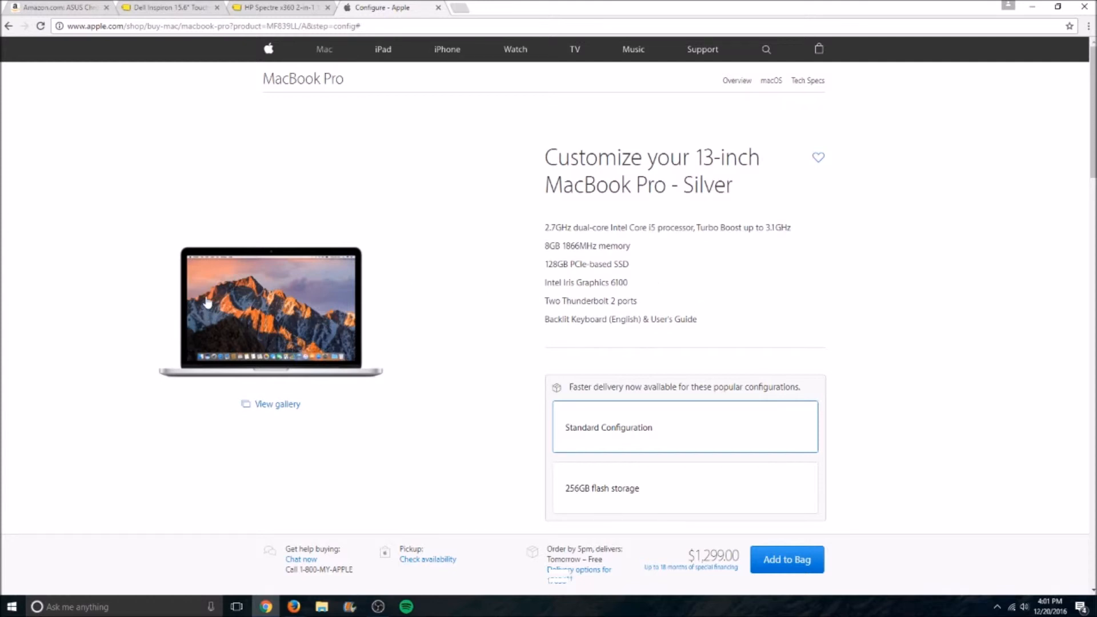
mouse_move(205, 306)
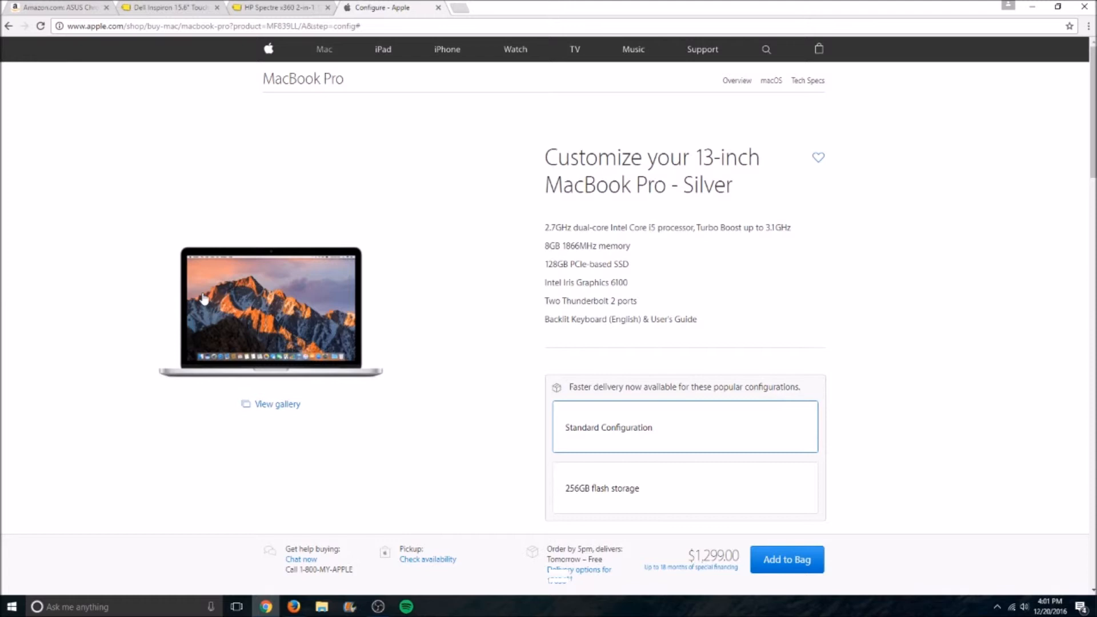
mouse_move(195, 303)
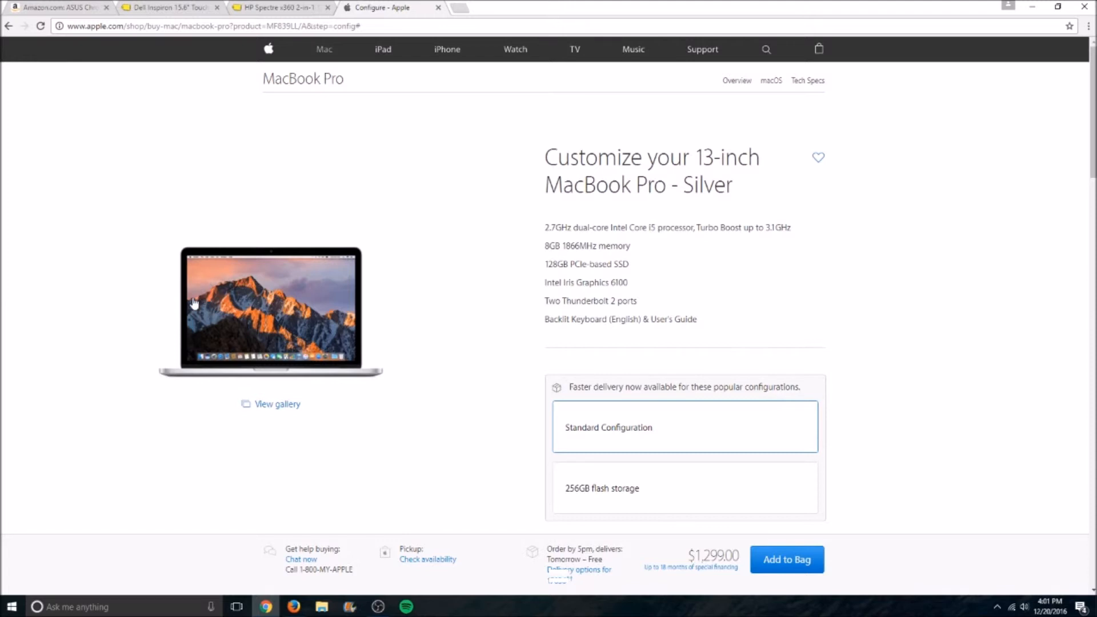
mouse_move(255, 335)
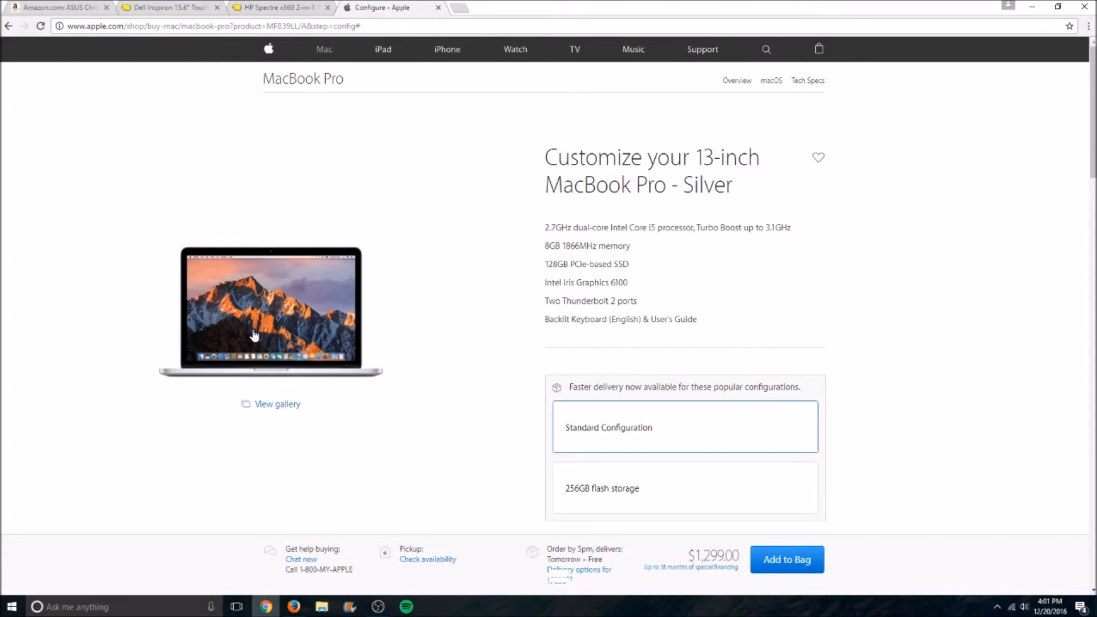
mouse_move(255, 329)
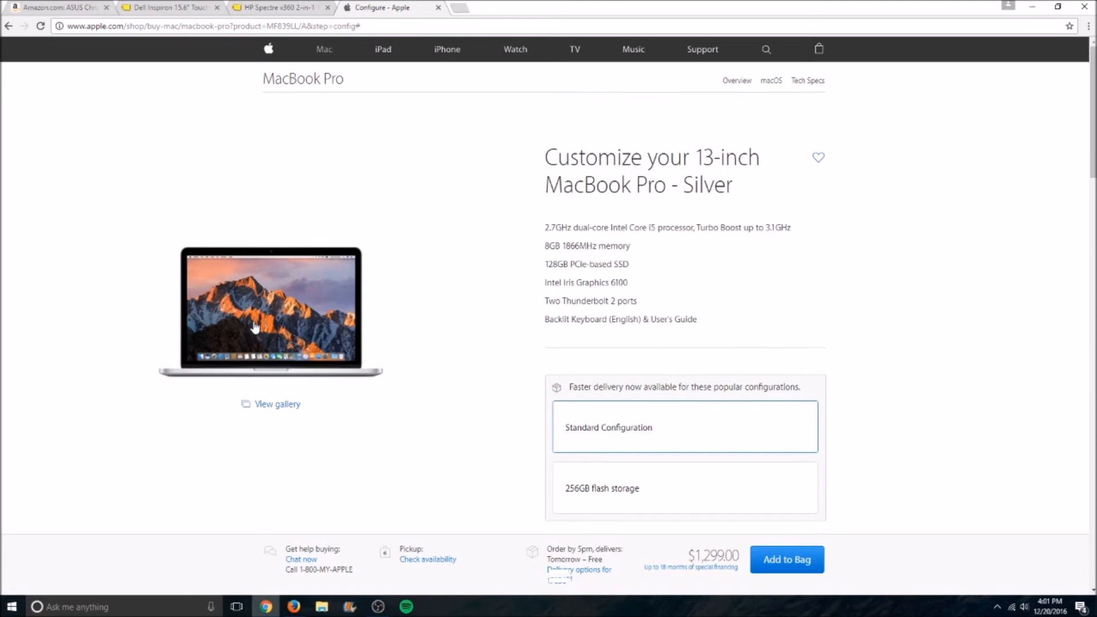
mouse_move(298, 311)
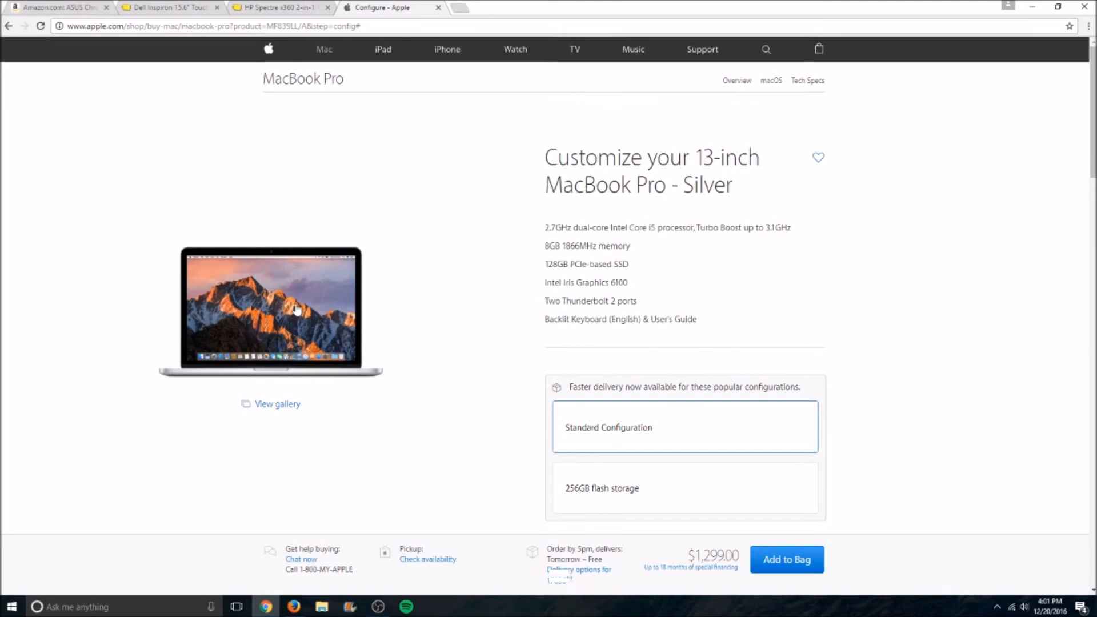
scroll(down, 3)
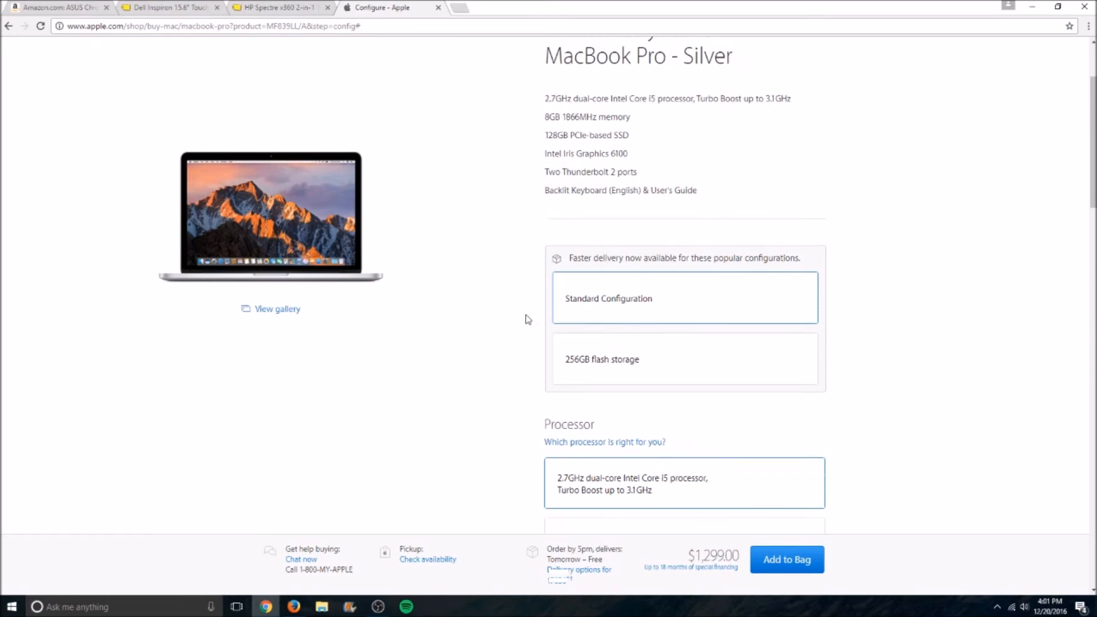
scroll(up, 3)
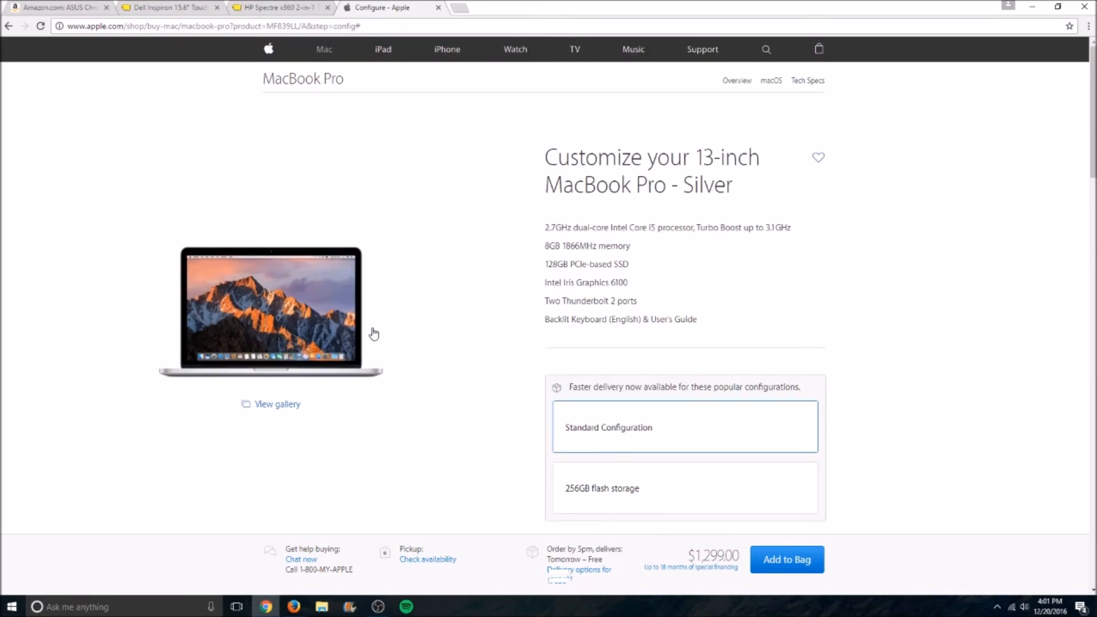
mouse_move(369, 324)
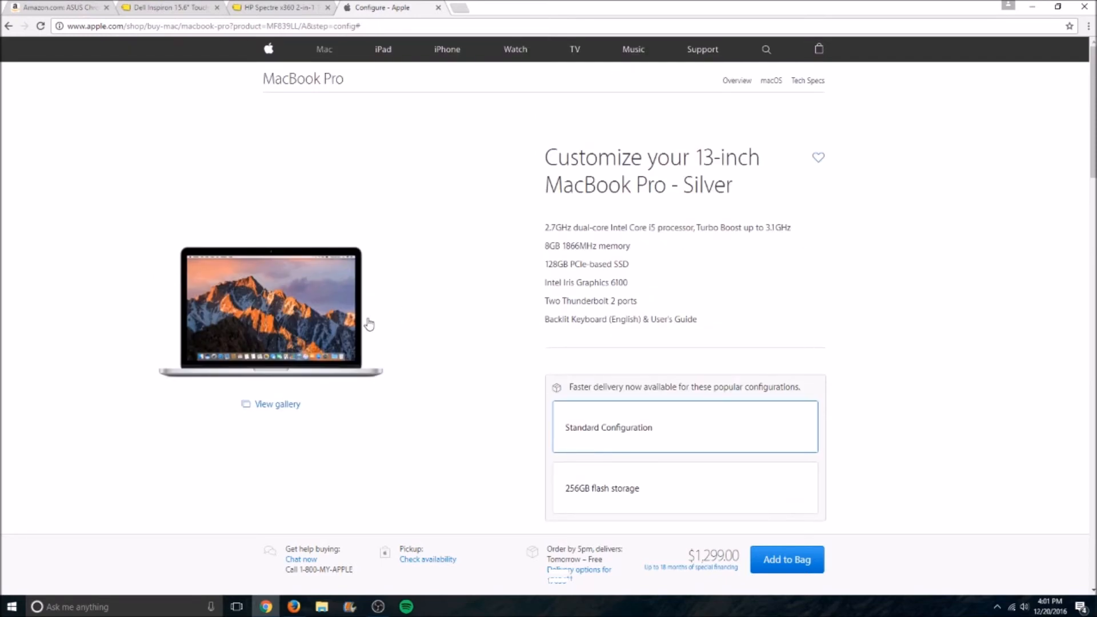
scroll(down, 3)
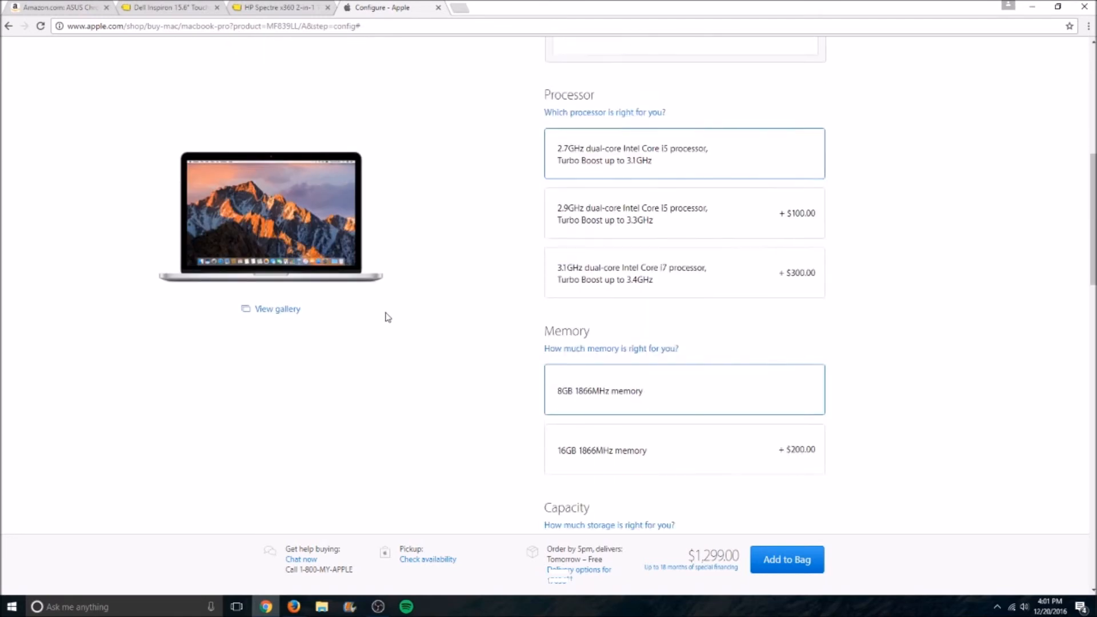
scroll(down, 3)
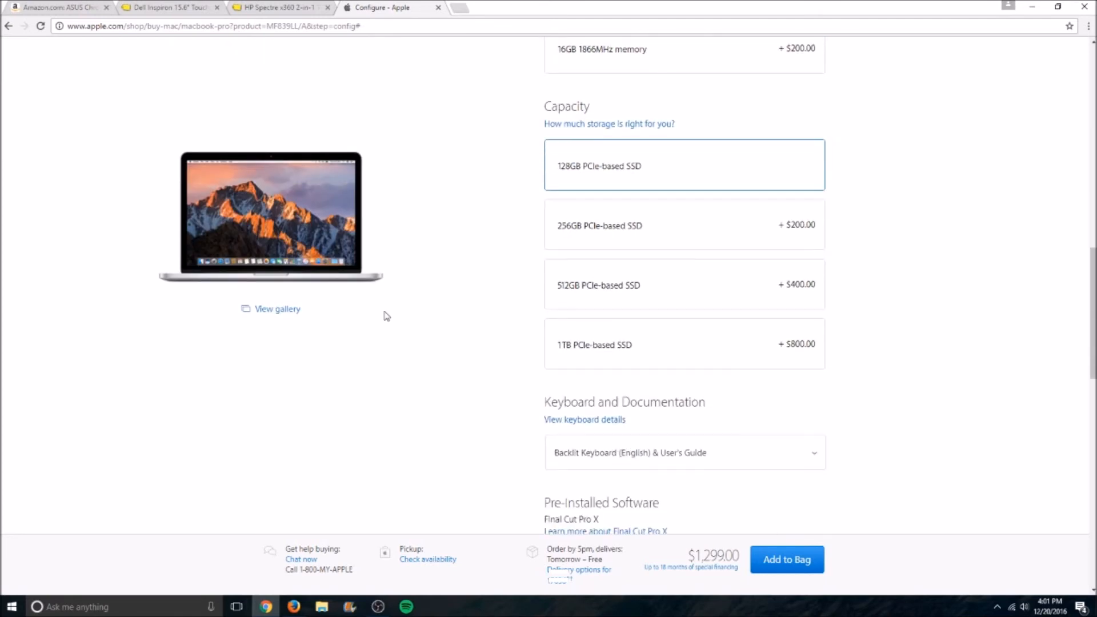
scroll(down, 3)
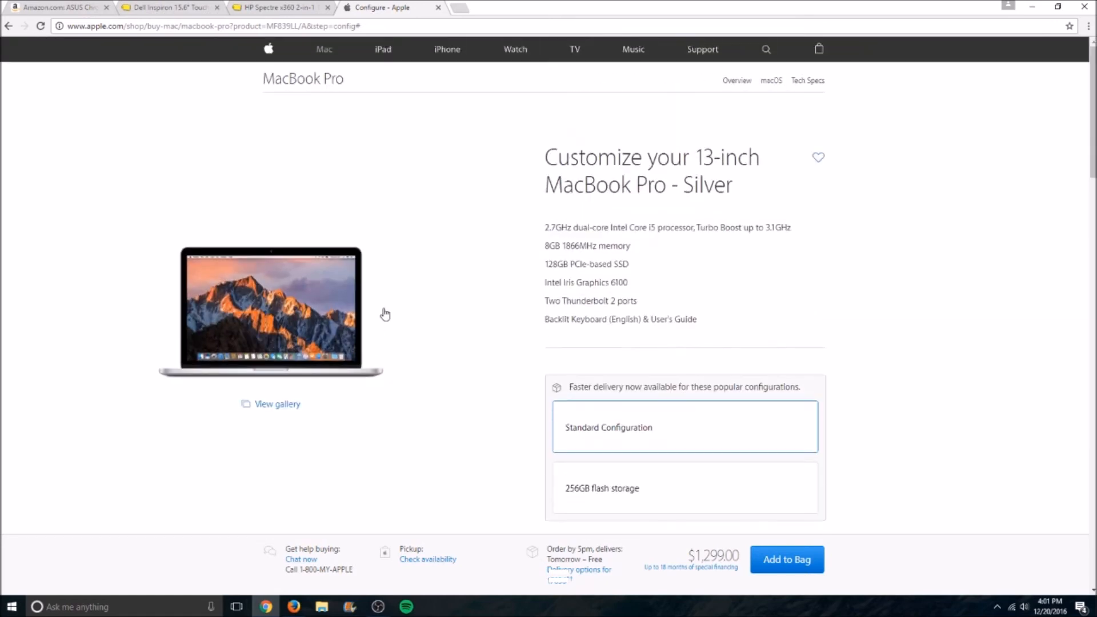
mouse_move(362, 360)
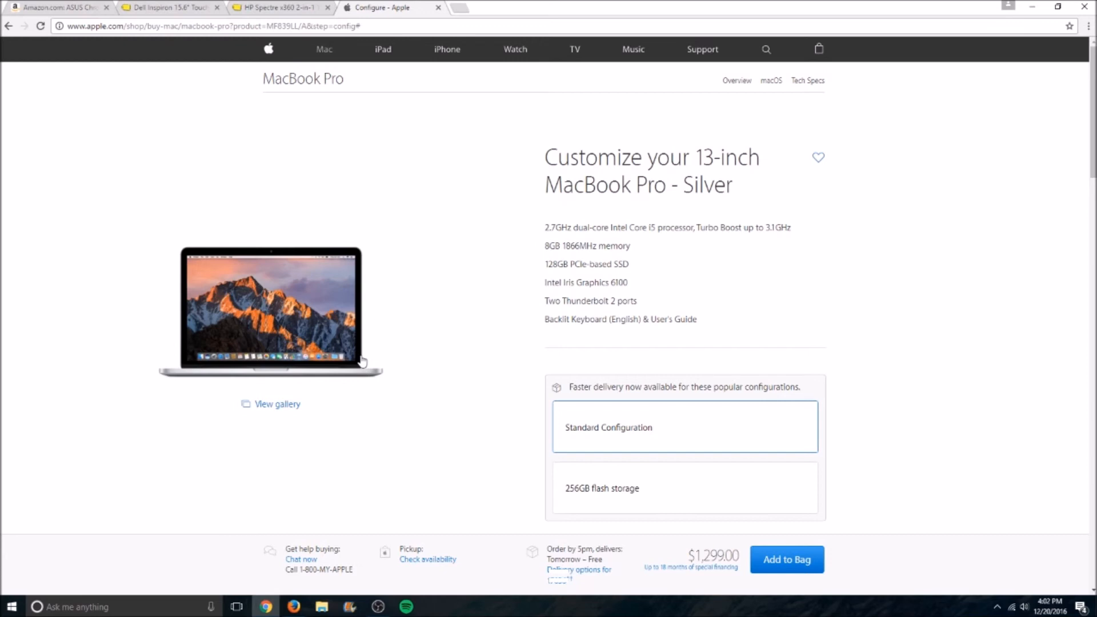
mouse_move(350, 344)
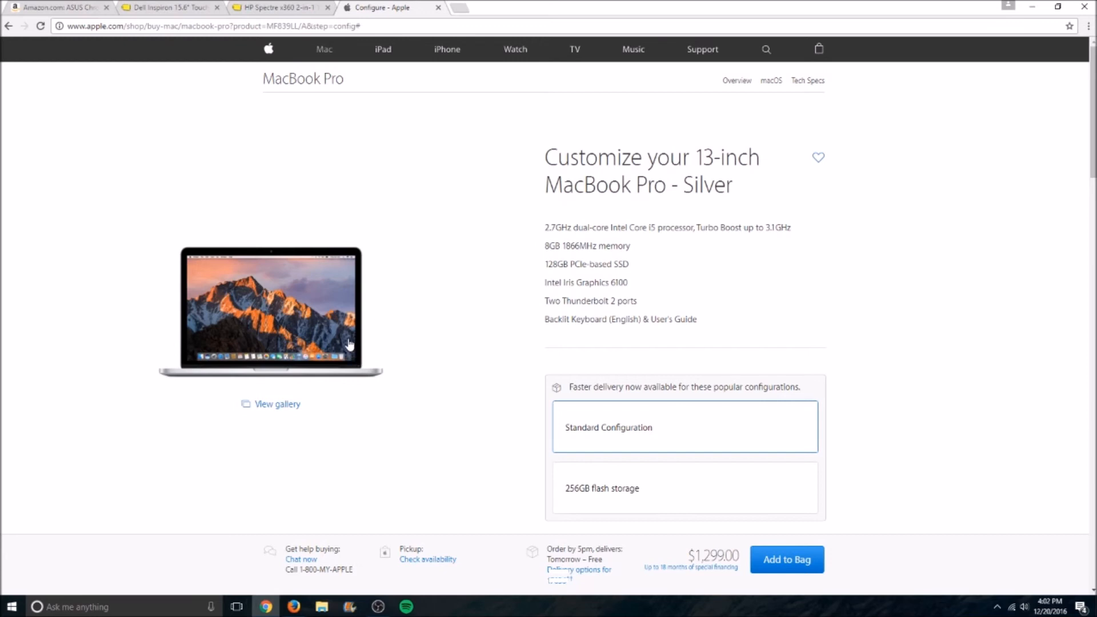
mouse_move(393, 328)
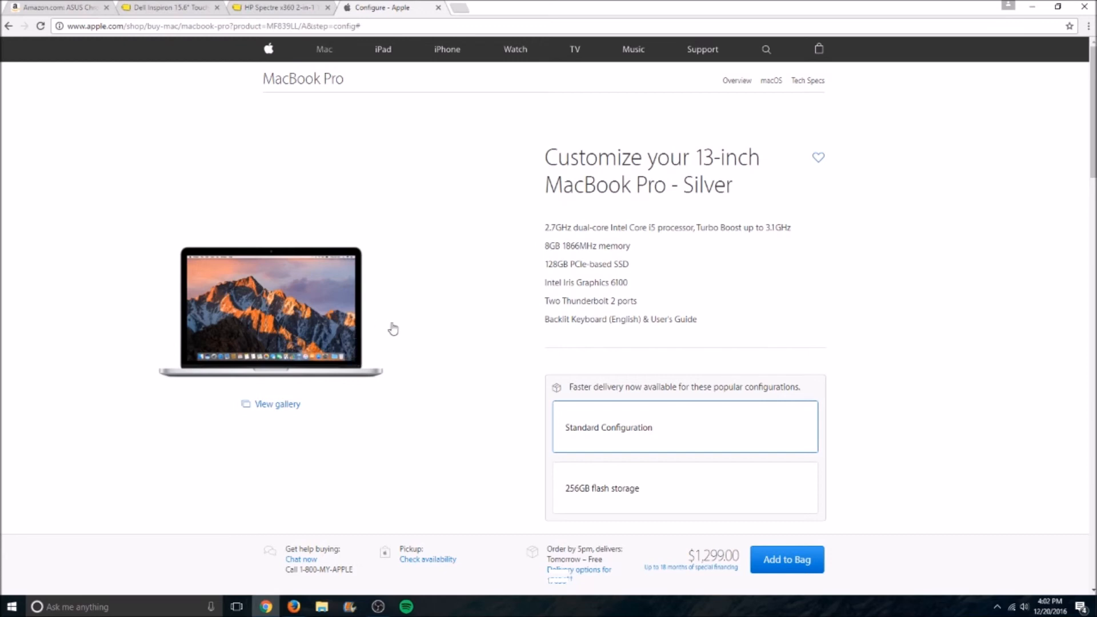
mouse_move(532, 357)
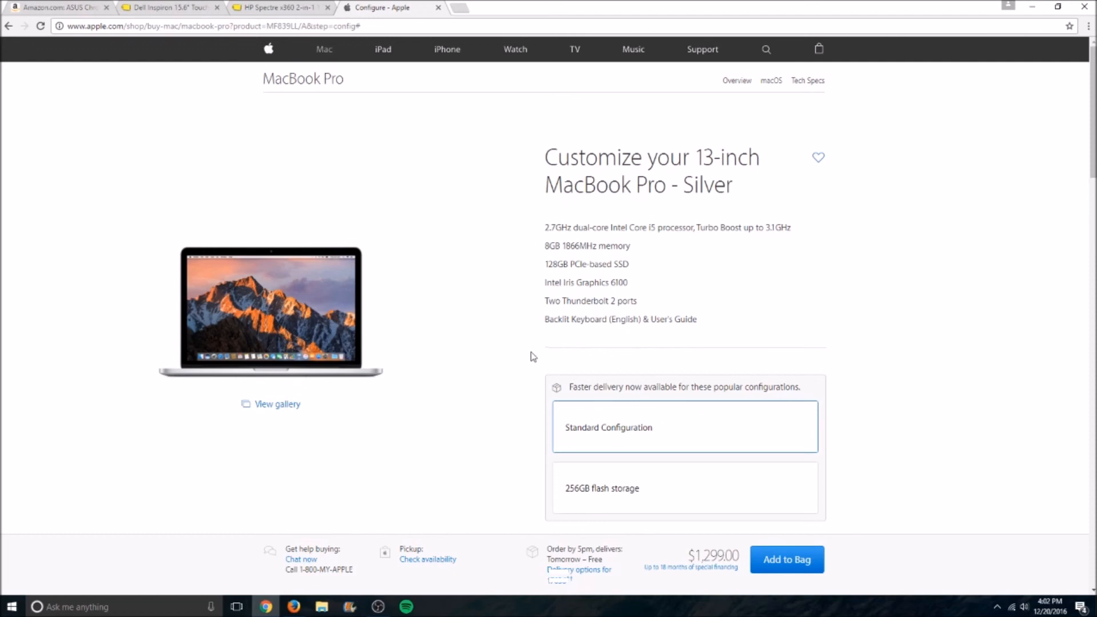
mouse_move(492, 406)
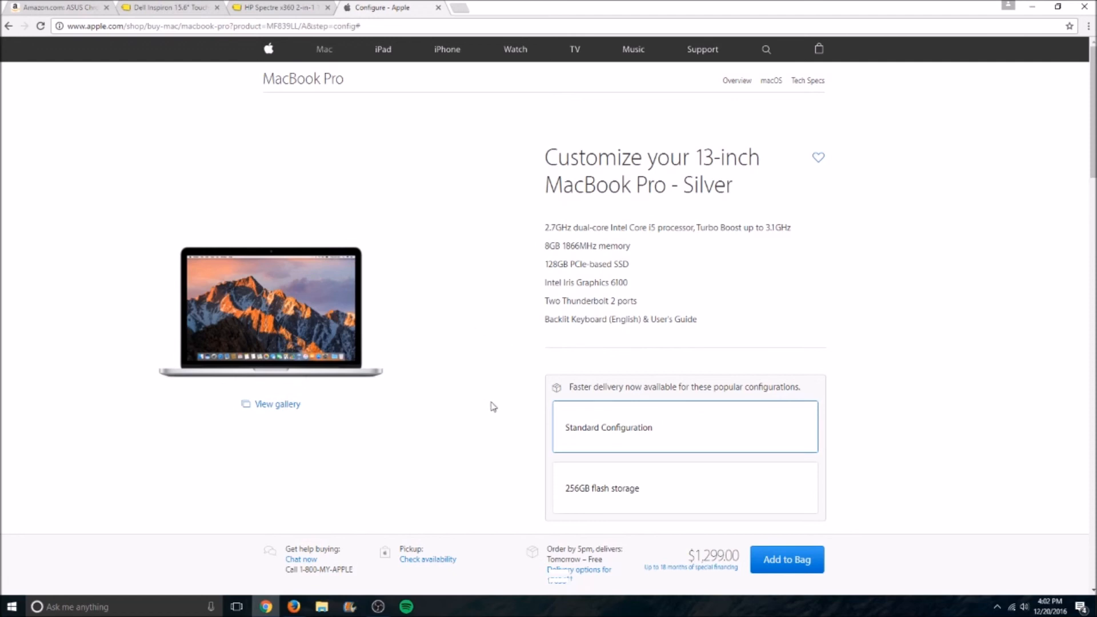
mouse_move(505, 171)
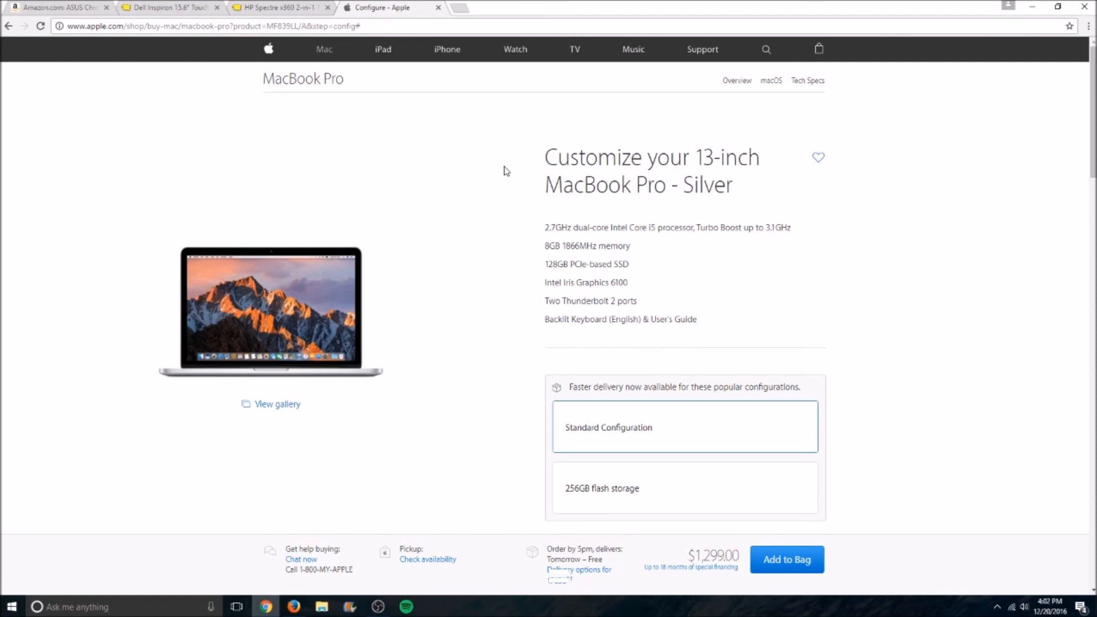
mouse_move(746, 210)
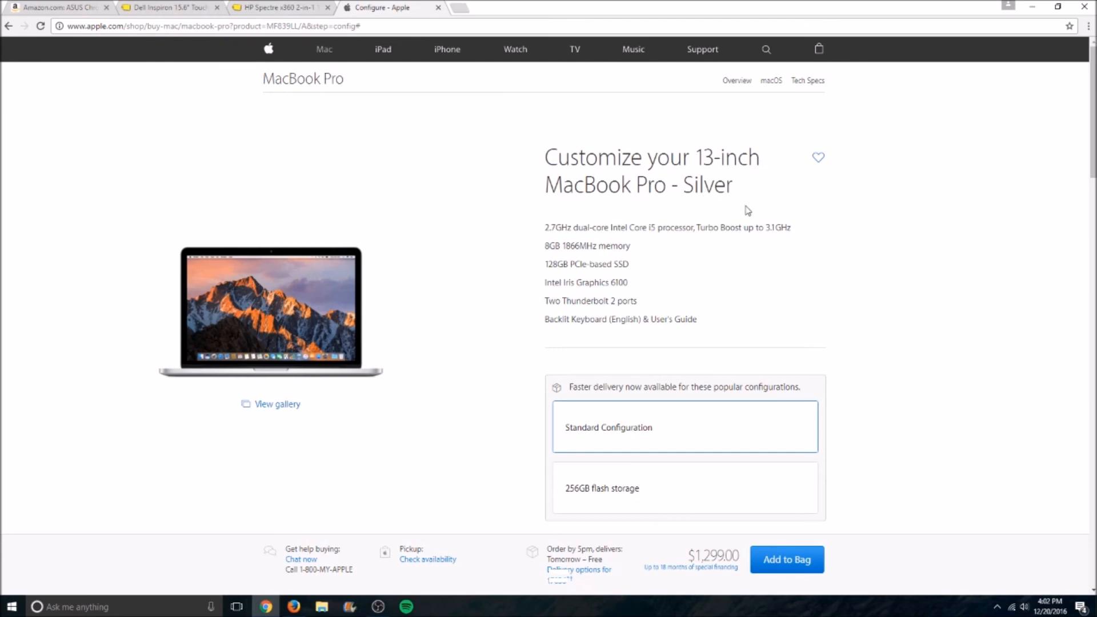
mouse_move(873, 226)
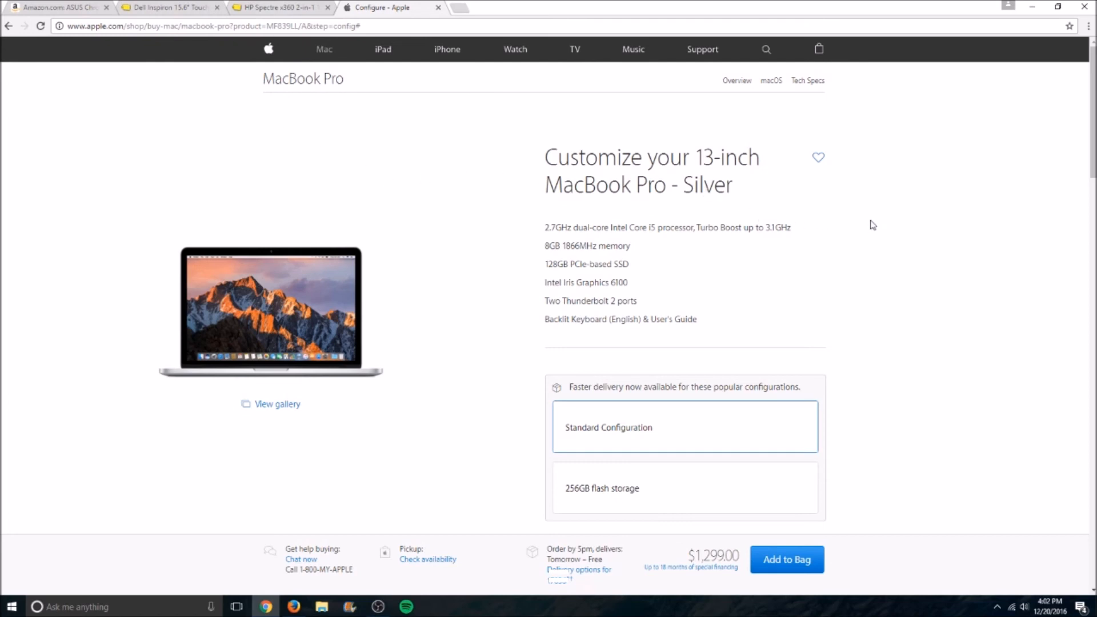
mouse_move(878, 225)
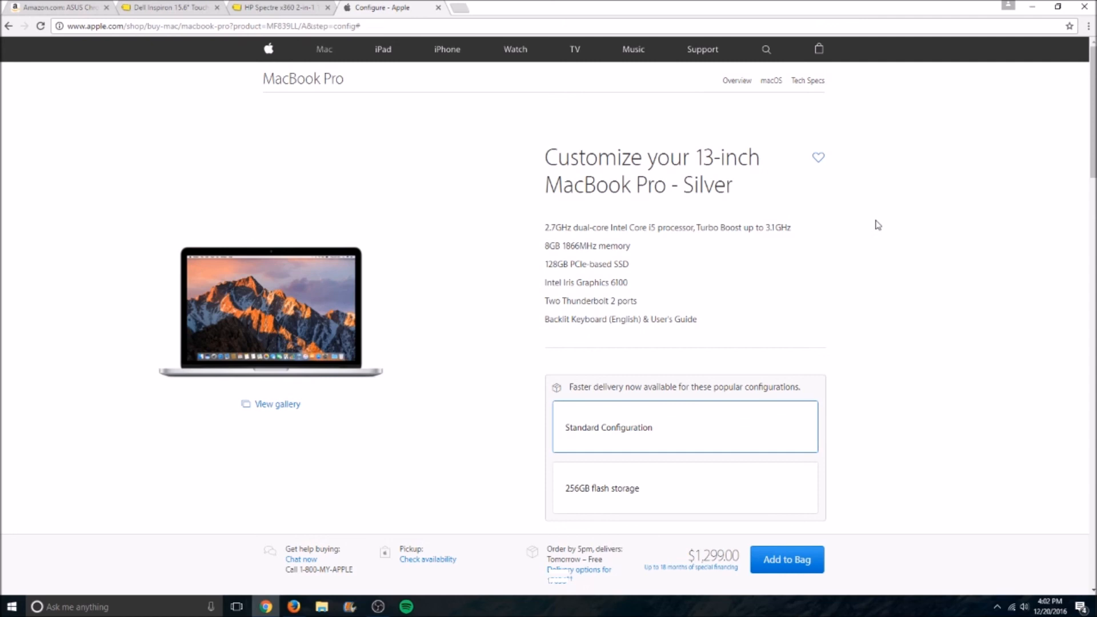
mouse_move(876, 218)
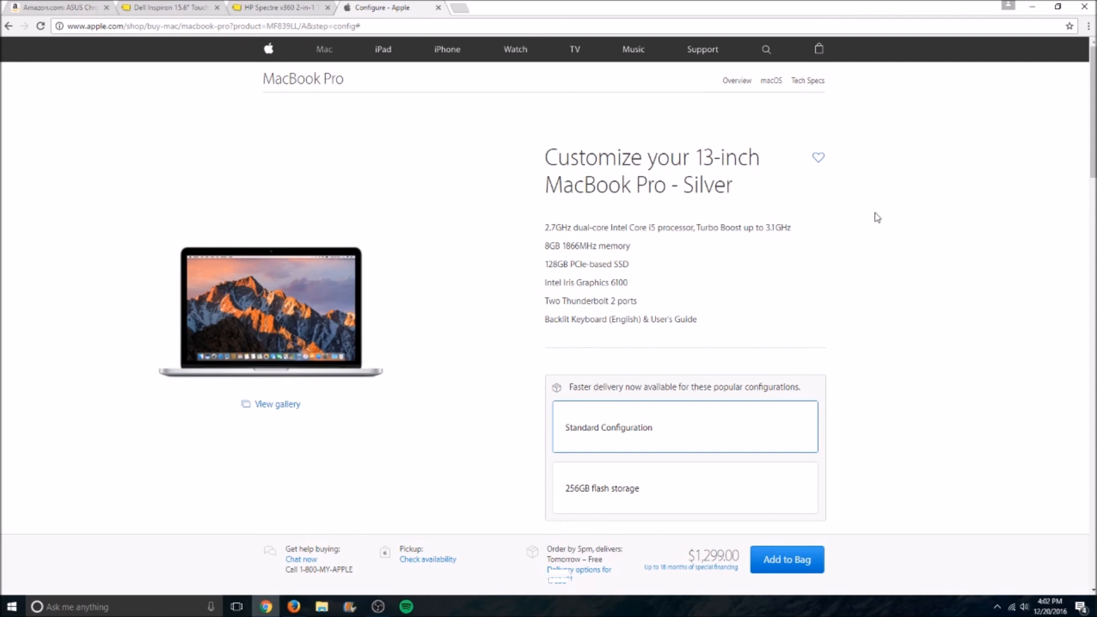